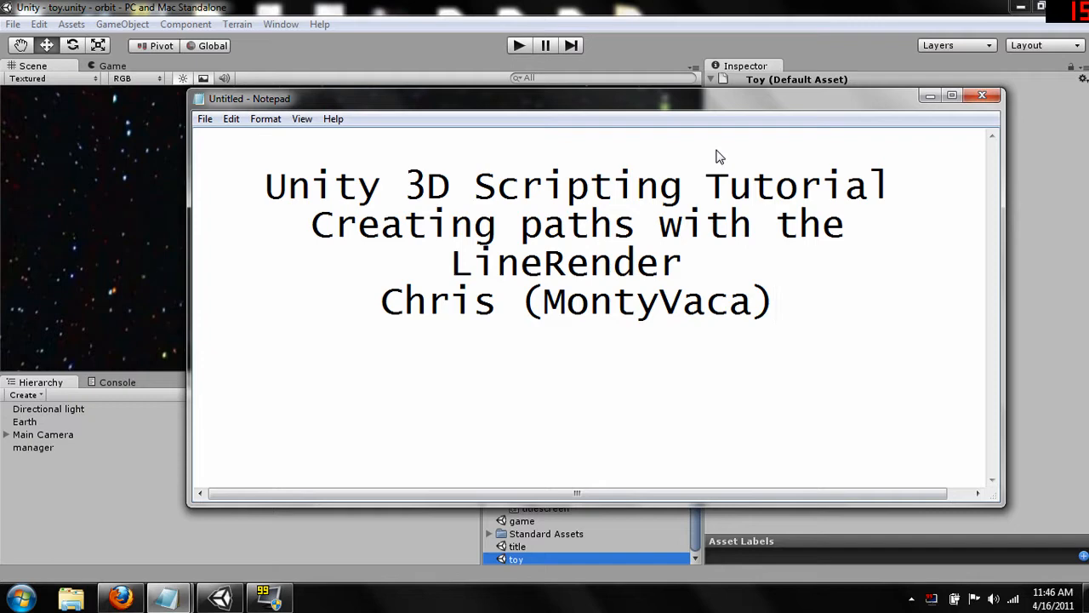
- Close the Notepad notes and run the scene in Play mode to watch the blue orbit trail demo
{"action": "left_click", "coordinate": [773, 301]}
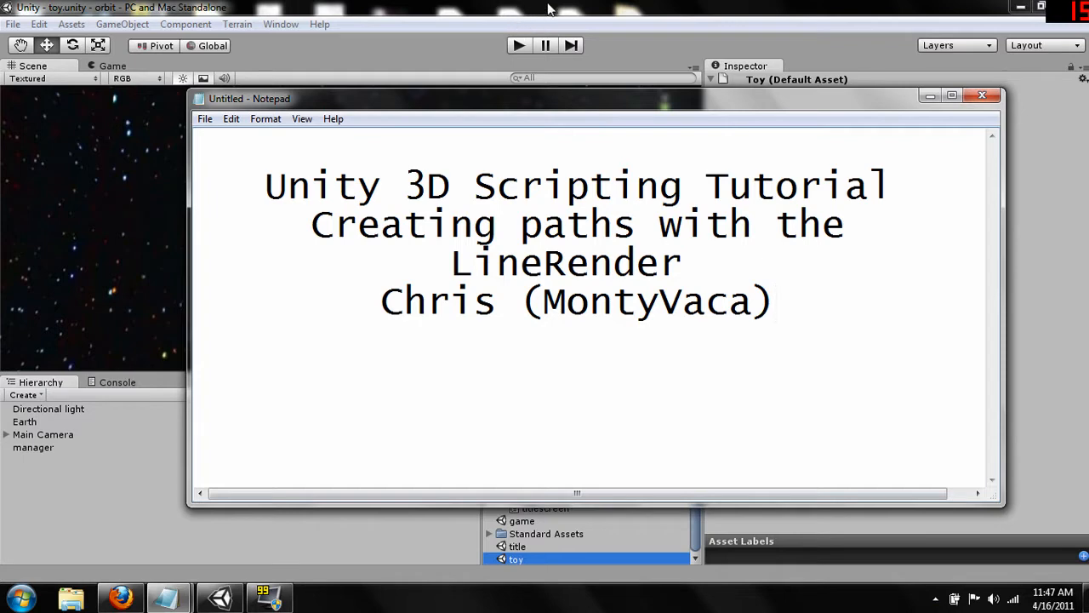
{"action": "left_click", "coordinate": [982, 96]}
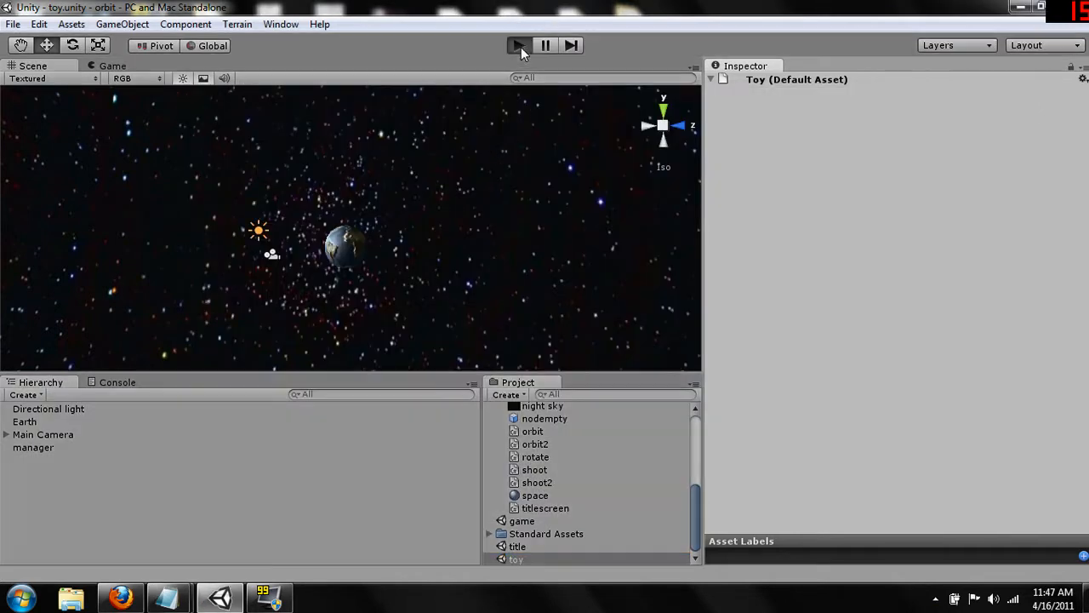
{"action": "left_click", "coordinate": [519, 44]}
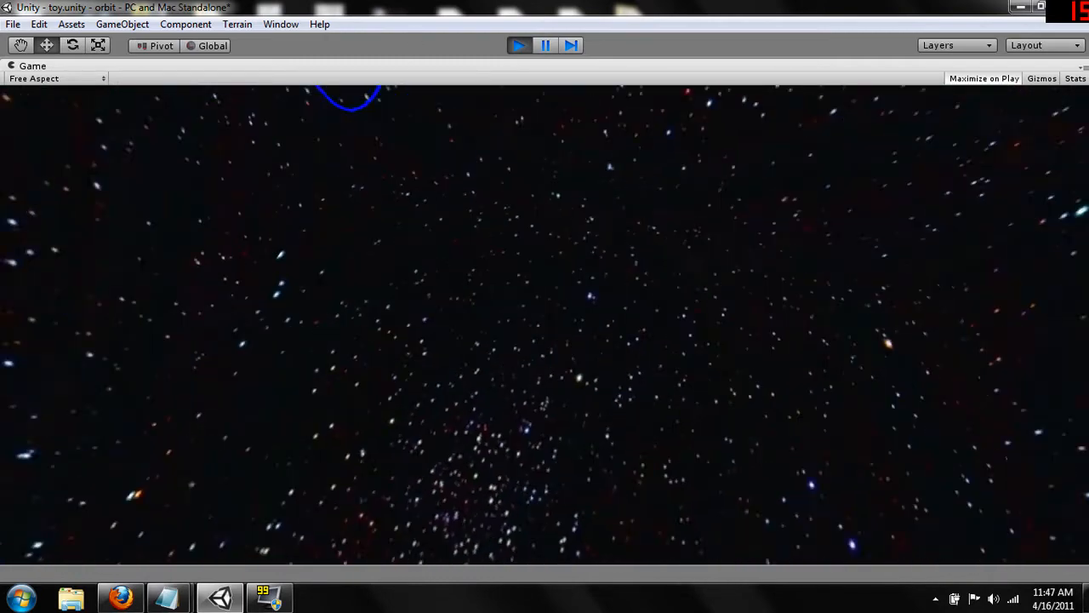
{"action": "left_click", "coordinate": [544, 44]}
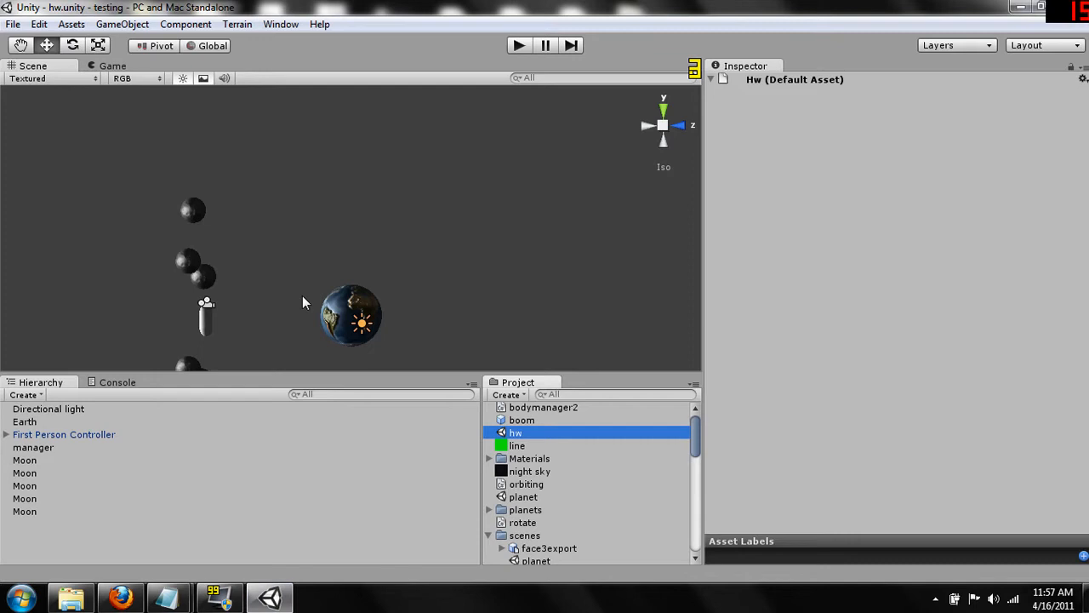
{"action": "mouse_move", "coordinate": [473, 228]}
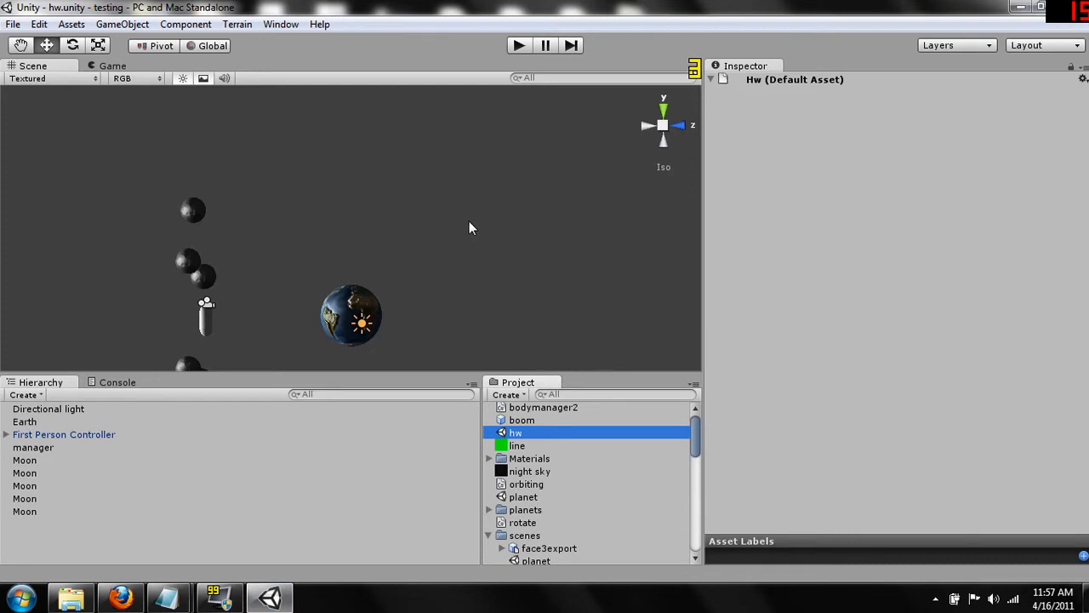
{"action": "mouse_move", "coordinate": [548, 146]}
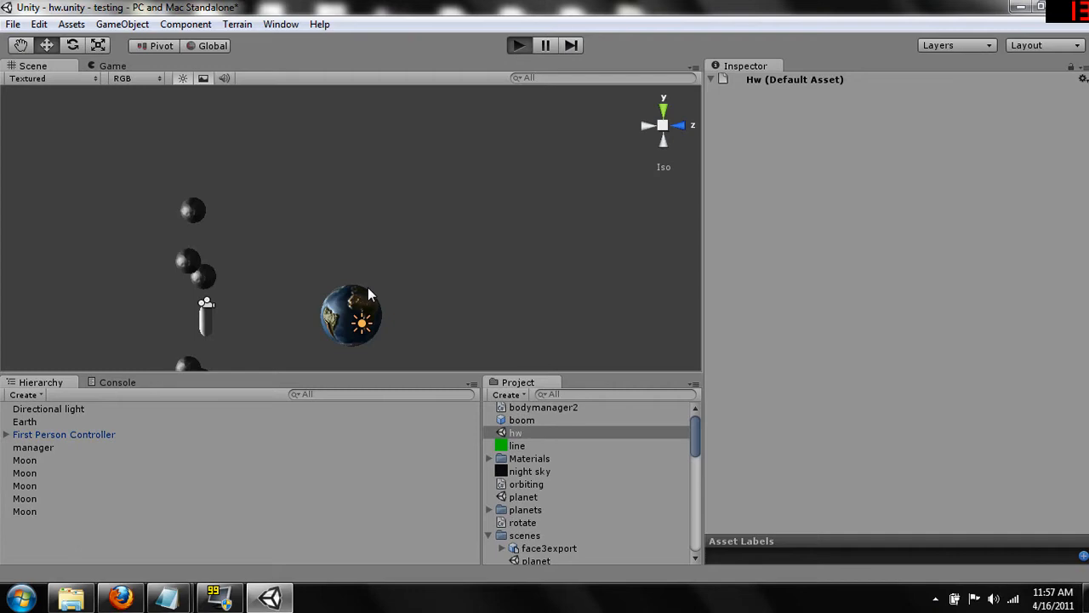
- Delete the duplicate Moon objects from the Hierarchy so only one Moon remains with Earth
{"action": "left_click", "coordinate": [519, 44]}
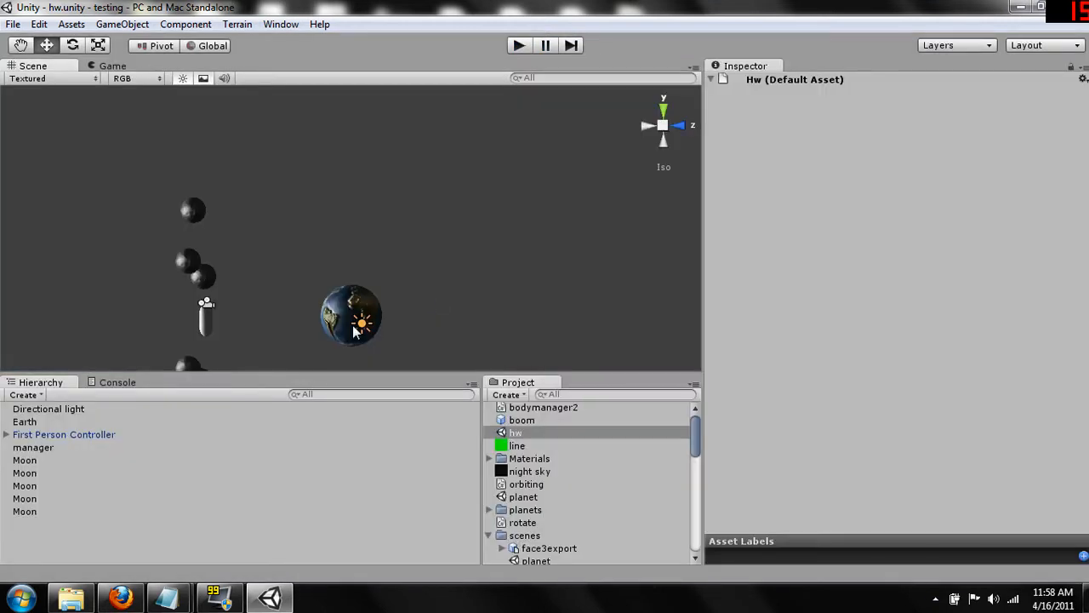
{"action": "left_click", "coordinate": [24, 510]}
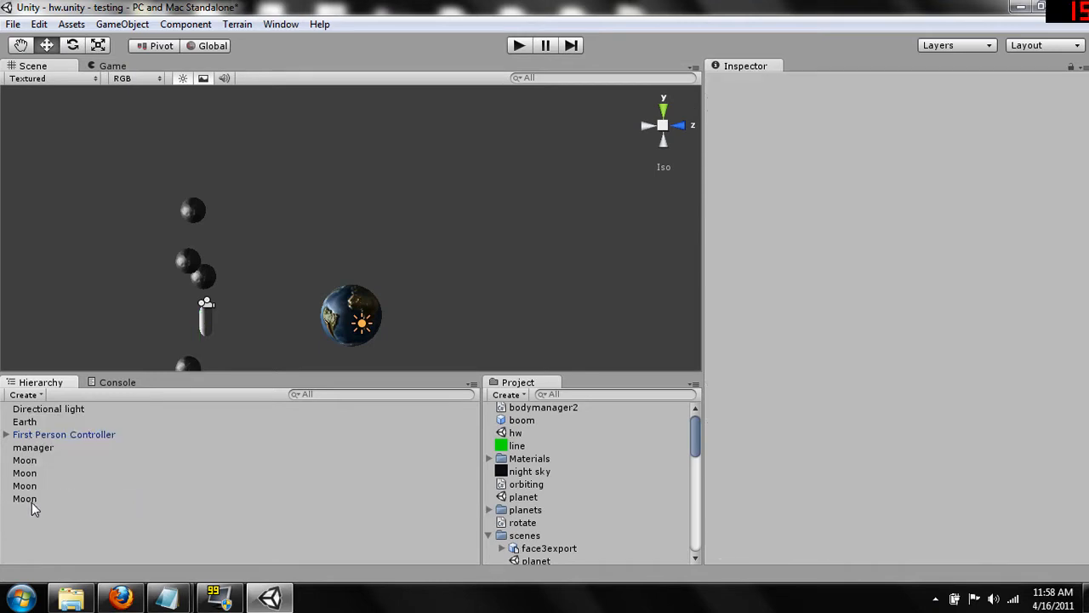
{"action": "right_click", "coordinate": [24, 485]}
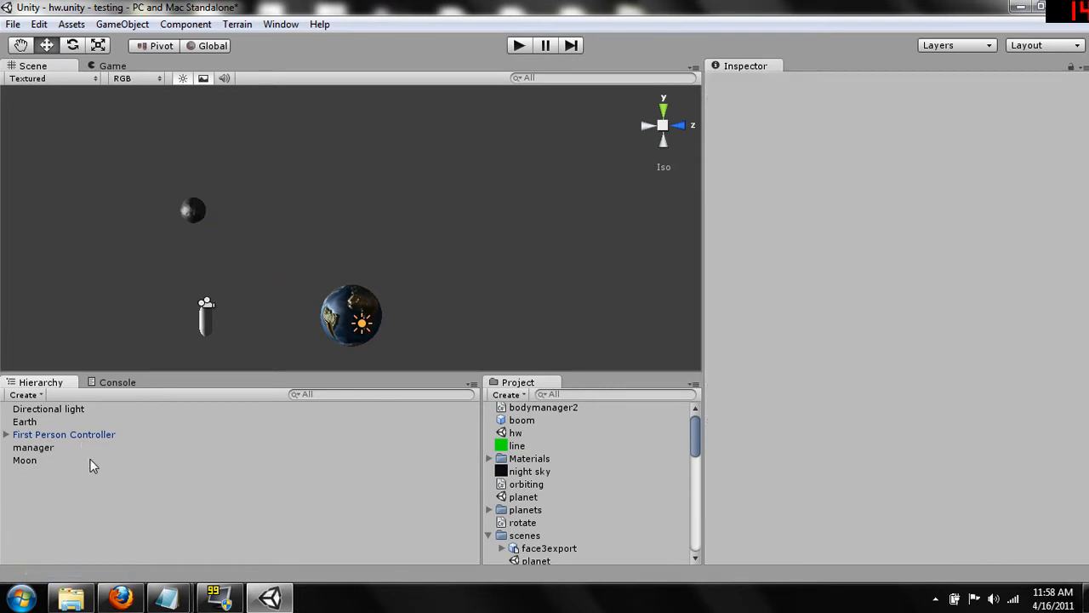
{"action": "mouse_move", "coordinate": [57, 466]}
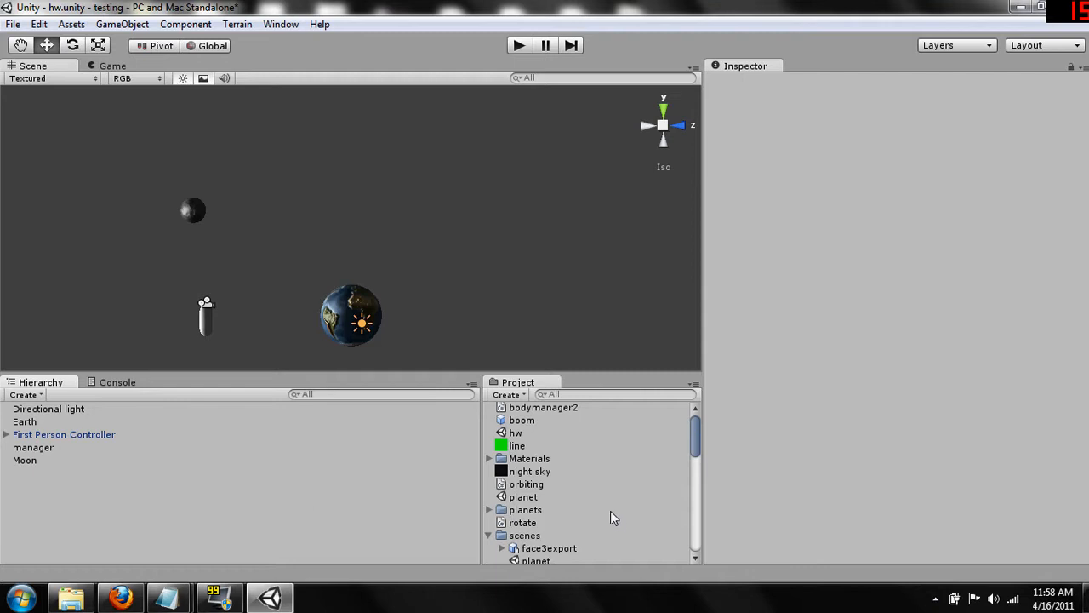
{"action": "mouse_move", "coordinate": [119, 466]}
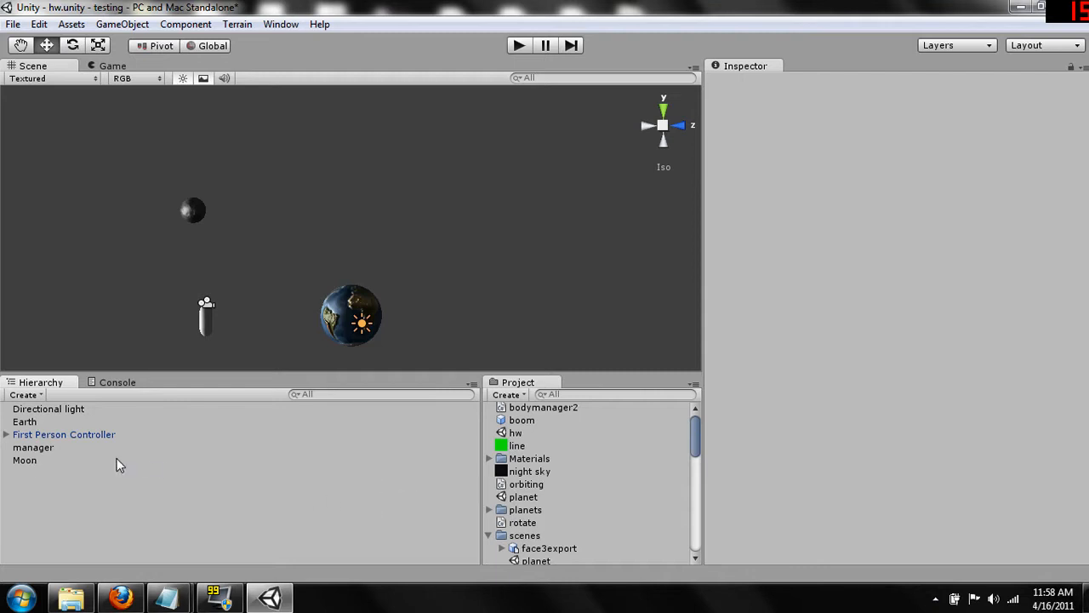
- Paste the path, LineRenderer, colour array, two colours, prepos, next and counter fields into orbiting.cs
{"action": "left_click", "coordinate": [525, 484]}
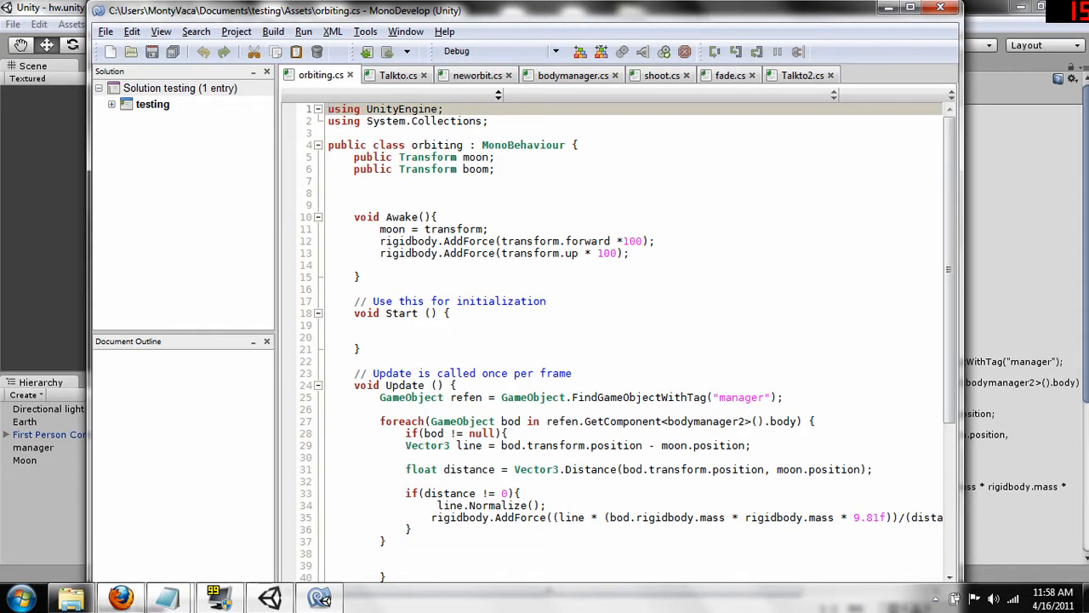
{"action": "mouse_move", "coordinate": [228, 372]}
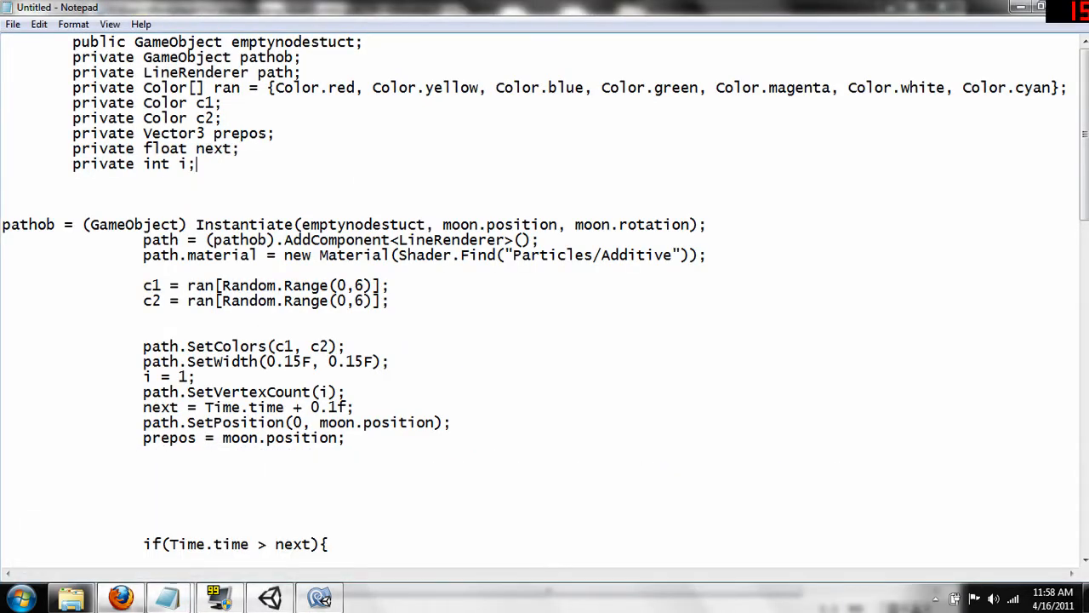
{"action": "left_click_drag", "start_coordinate": [72, 41], "coordinate": [195, 163]}
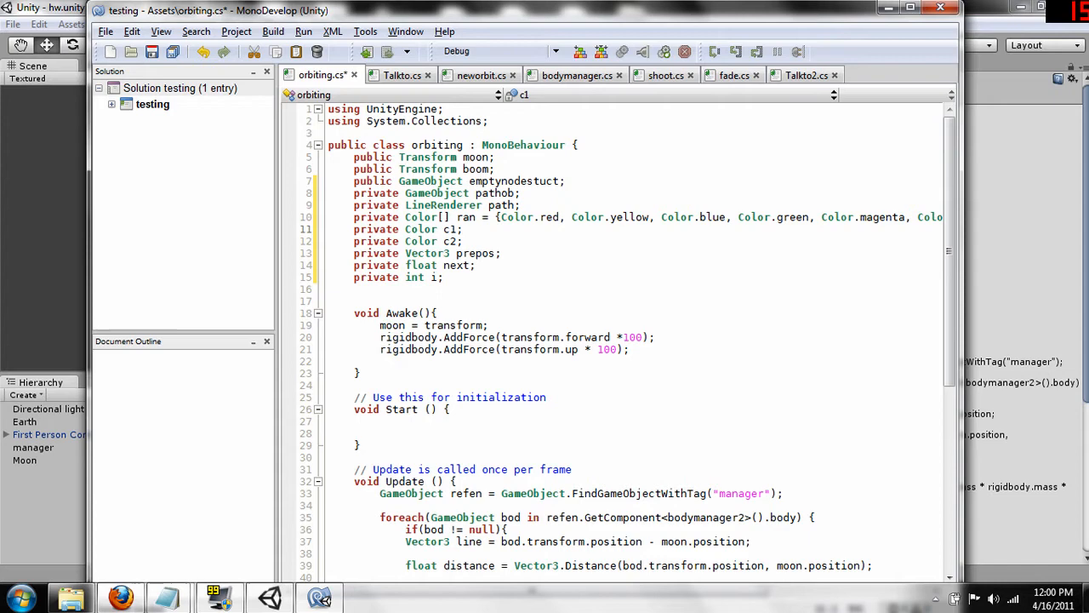
{"action": "left_click", "coordinate": [330, 228]}
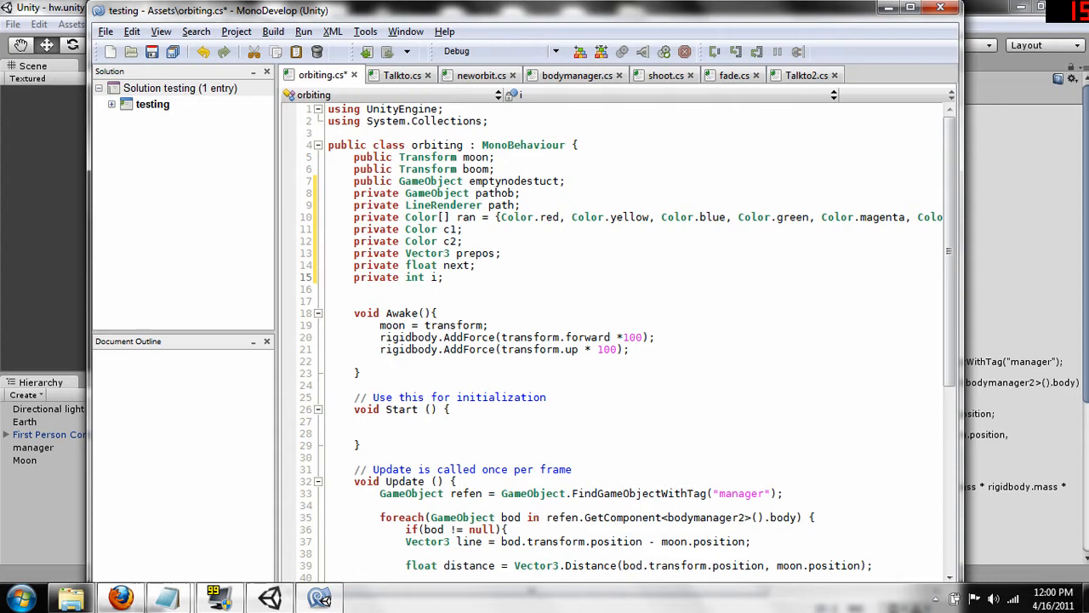
{"action": "scroll", "scroll_direction": "down", "scroll_amount": 3}
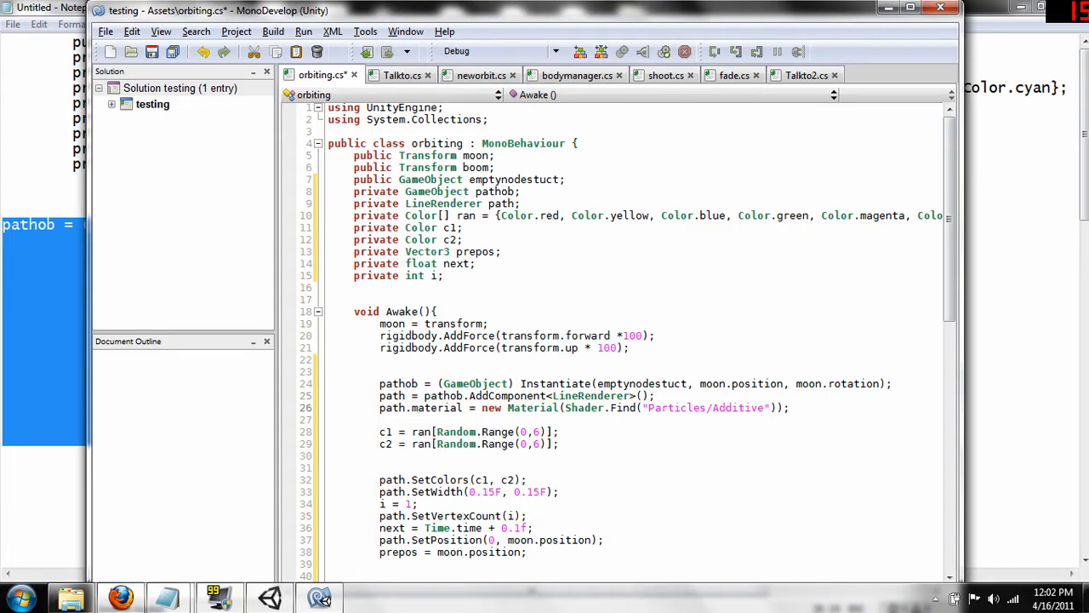
{"action": "mouse_move", "coordinate": [456, 442]}
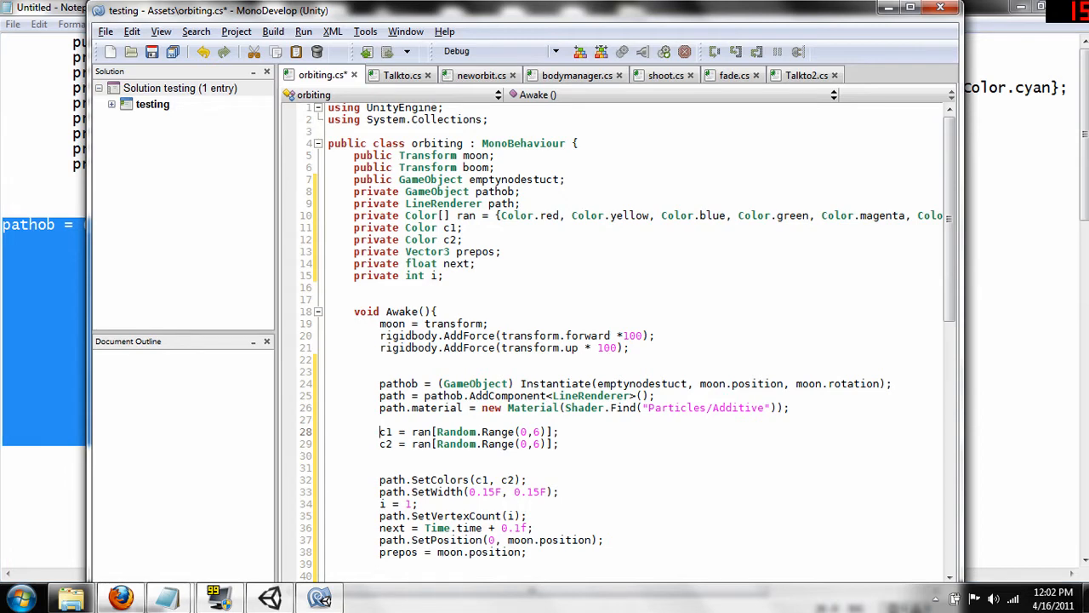
- Write Awake code spawning emptynodestuct with a LineRenderer, Particles/Additive material, random colours, width 0.15 and first point
{"action": "scroll", "scroll_direction": "down", "scroll_amount": 3}
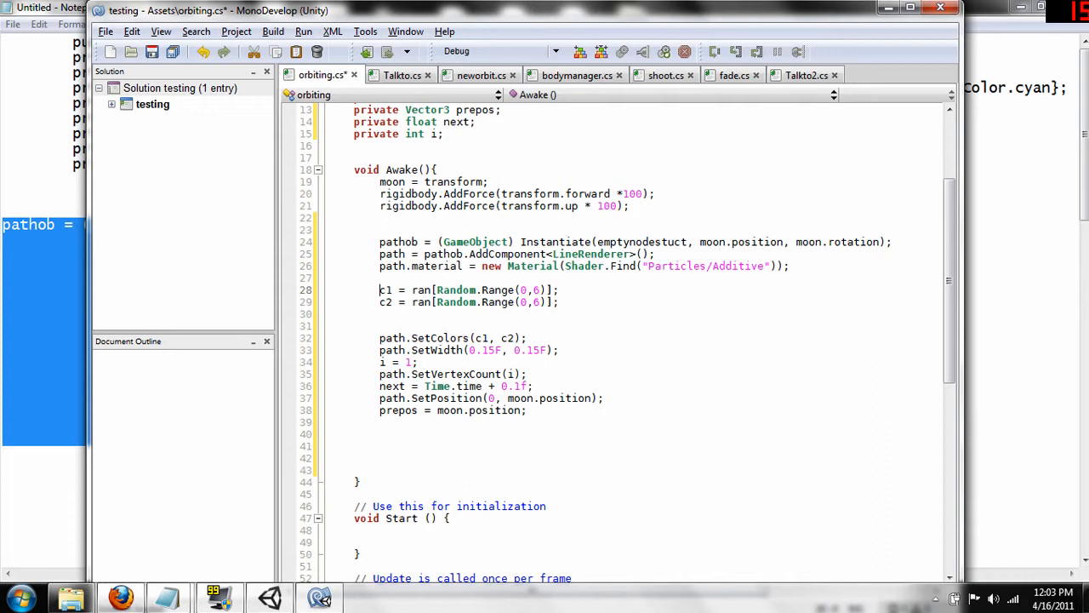
{"action": "mouse_move", "coordinate": [381, 361]}
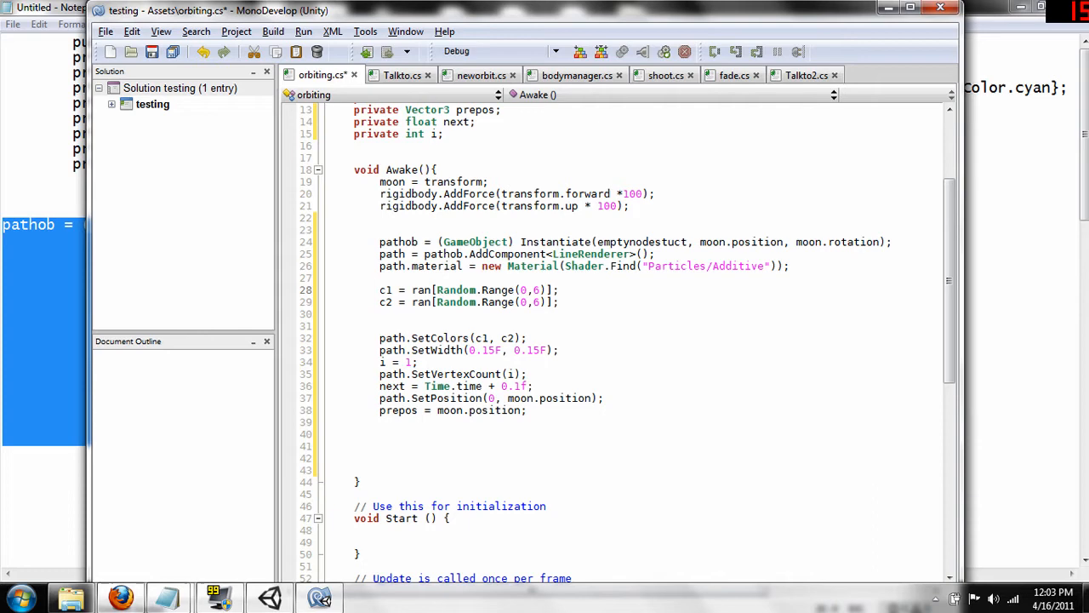
{"action": "left_click", "coordinate": [379, 289]}
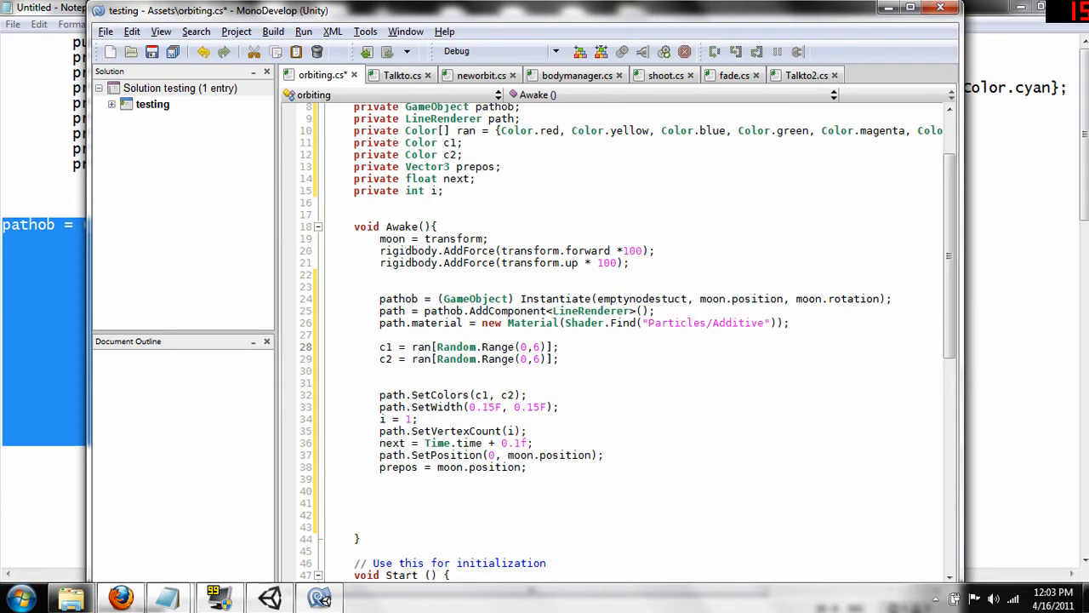
{"action": "left_click", "coordinate": [381, 348]}
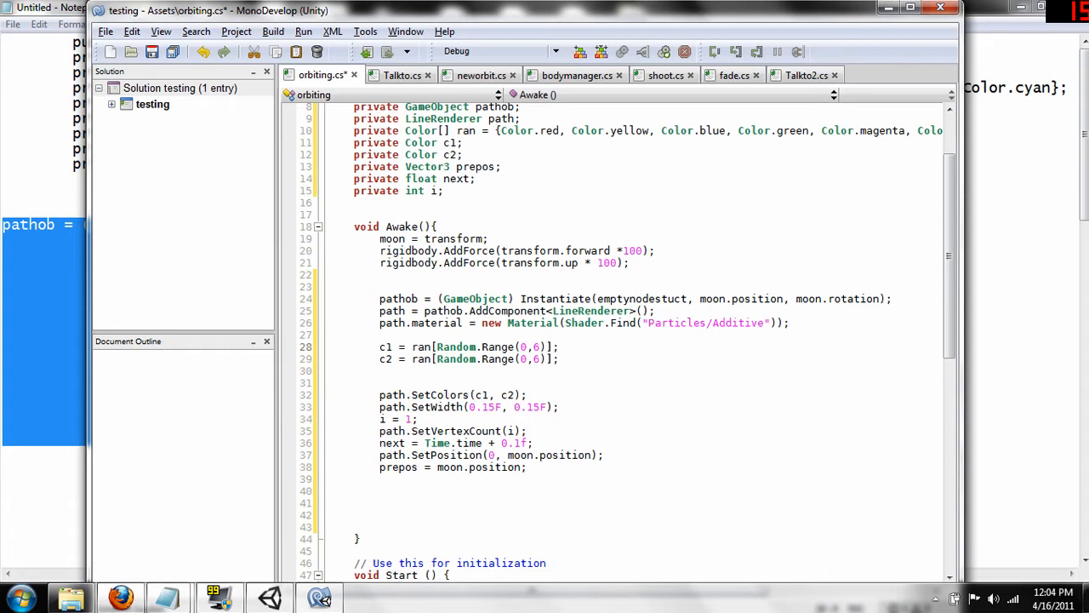
{"action": "left_click", "coordinate": [379, 347]}
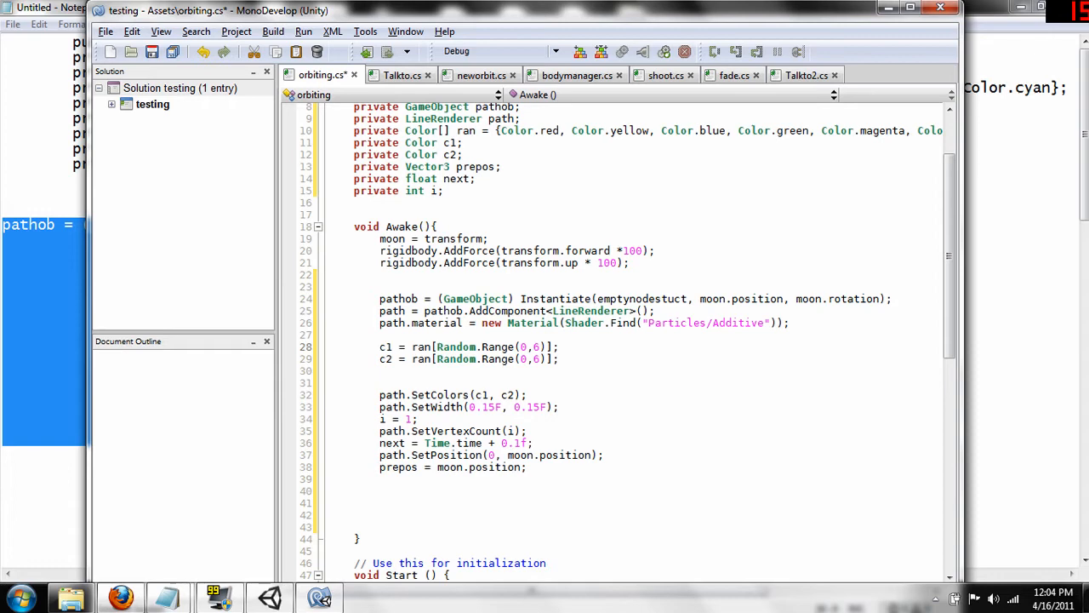
{"action": "scroll", "scroll_direction": "down", "scroll_amount": 3}
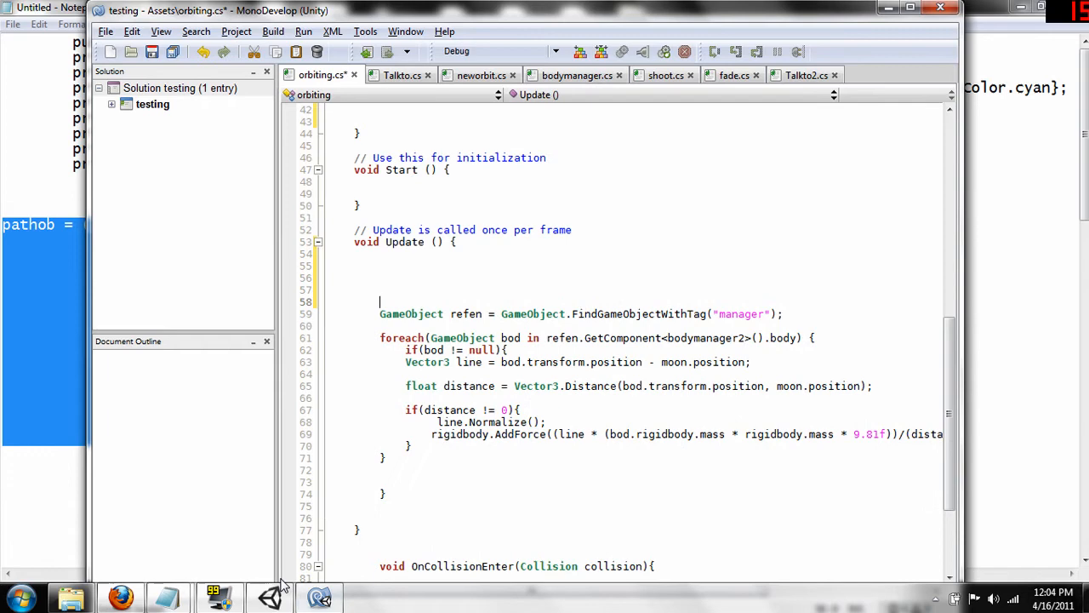
{"action": "mouse_move", "coordinate": [166, 599]}
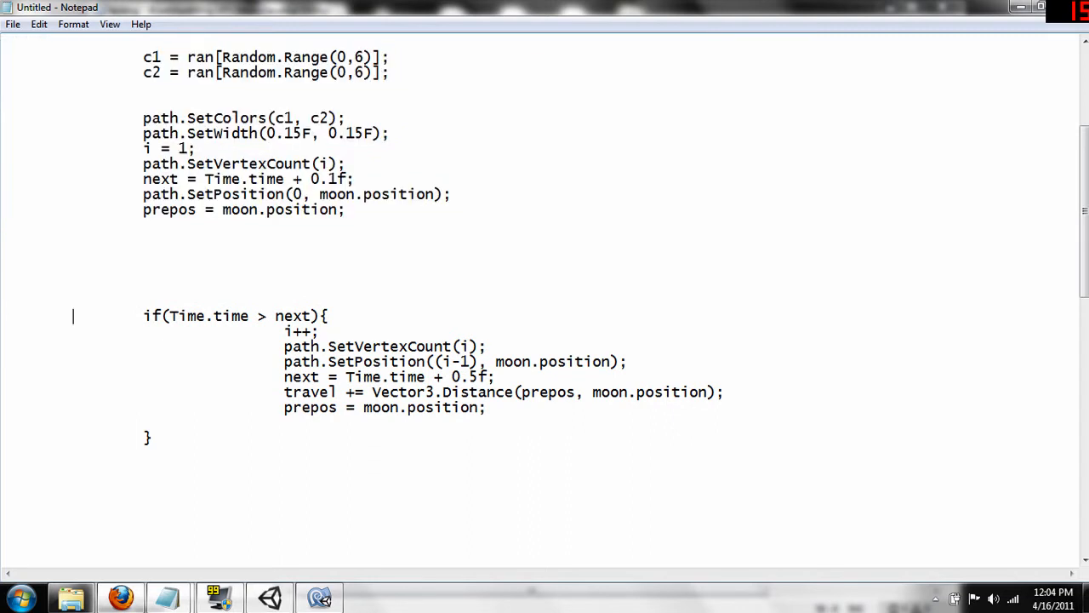
- Paste the if(Time.time > next) block at the top of Update to add a vertex at the moon's position
{"action": "left_click_drag", "start_coordinate": [72, 315], "coordinate": [152, 438]}
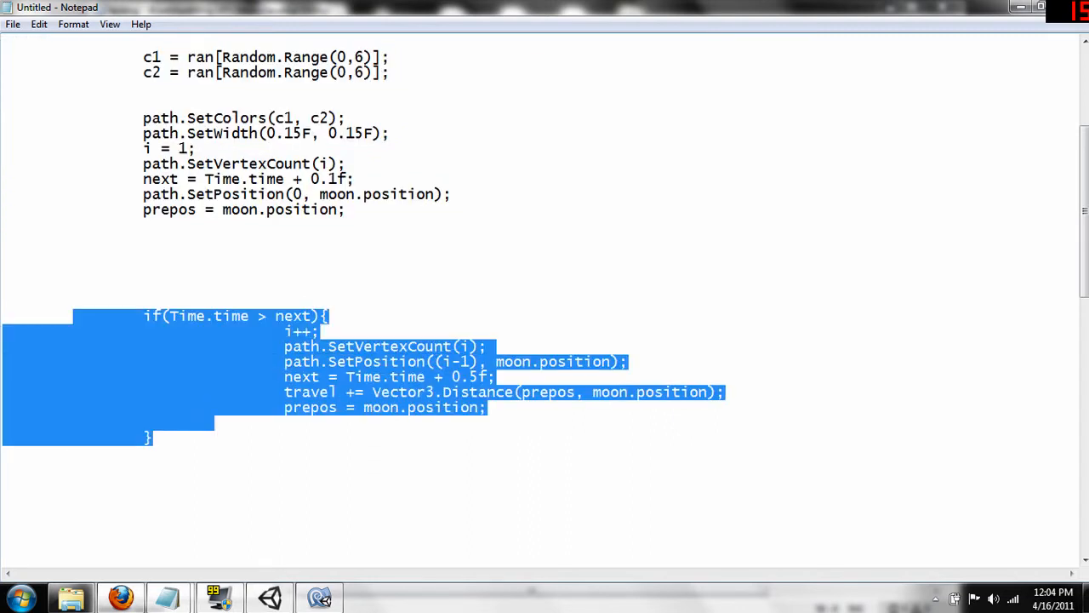
{"action": "left_click", "coordinate": [320, 595]}
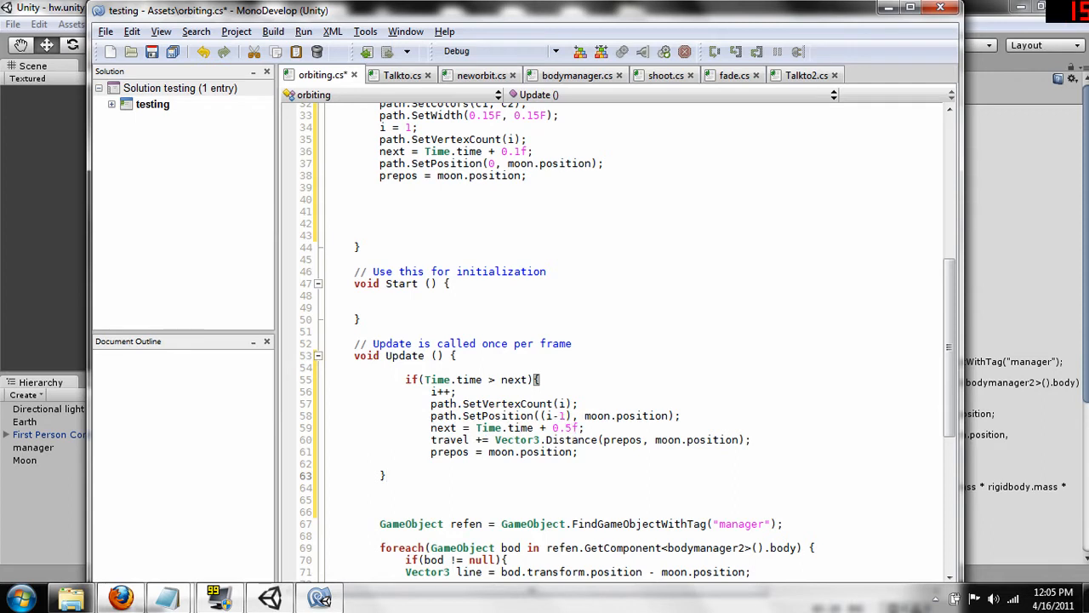
{"action": "mouse_move", "coordinate": [305, 136]}
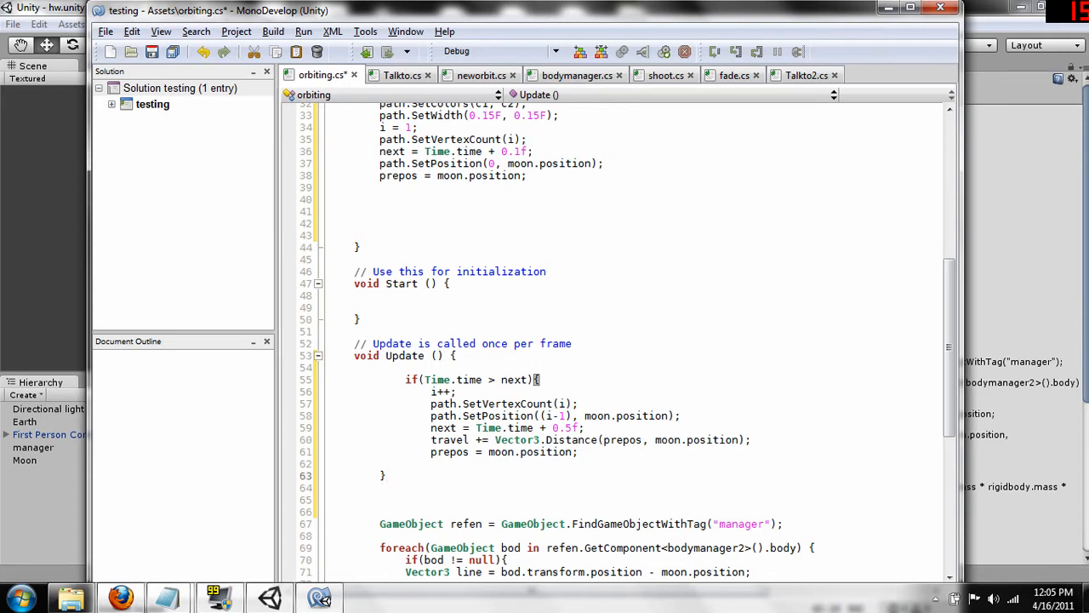
{"action": "left_click", "coordinate": [384, 475]}
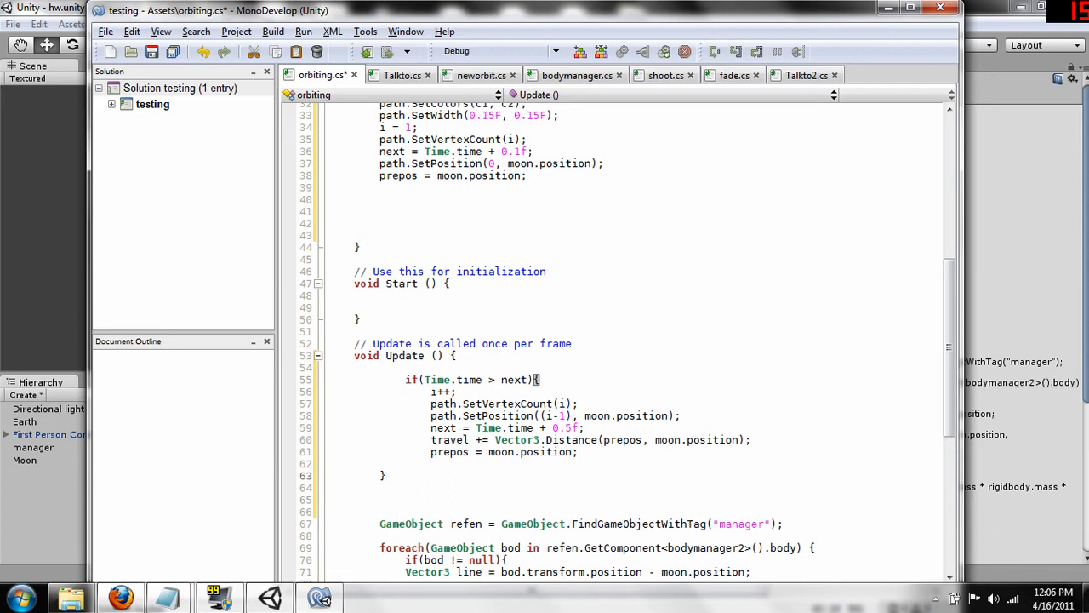
{"action": "left_click", "coordinate": [385, 475]}
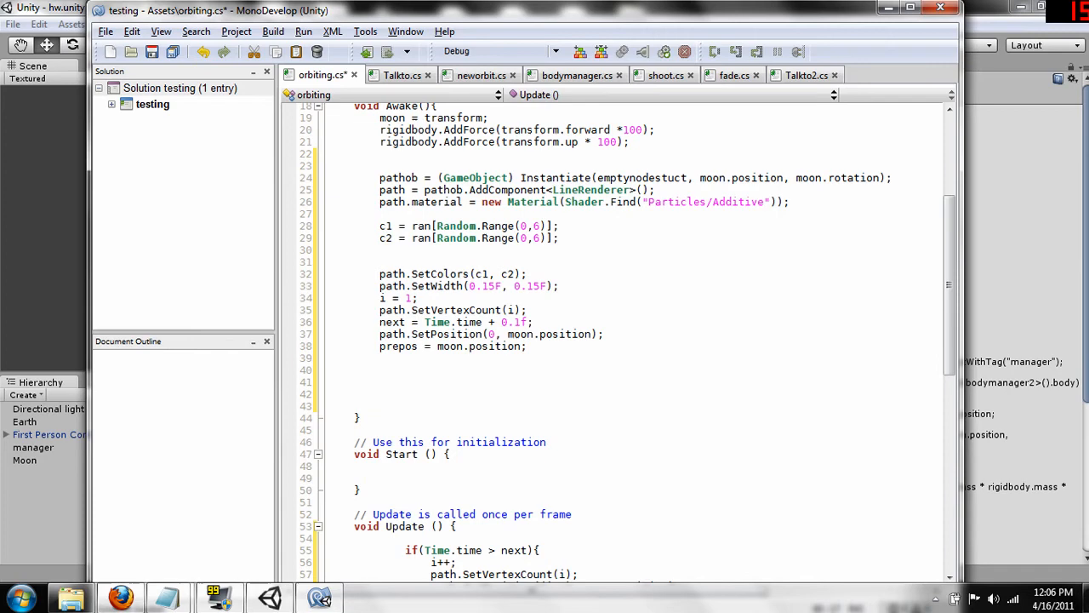
- Delete the travel += line, the prepos assignments and the Vector3 prepos field from the script
{"action": "scroll", "scroll_direction": "down", "scroll_amount": 3}
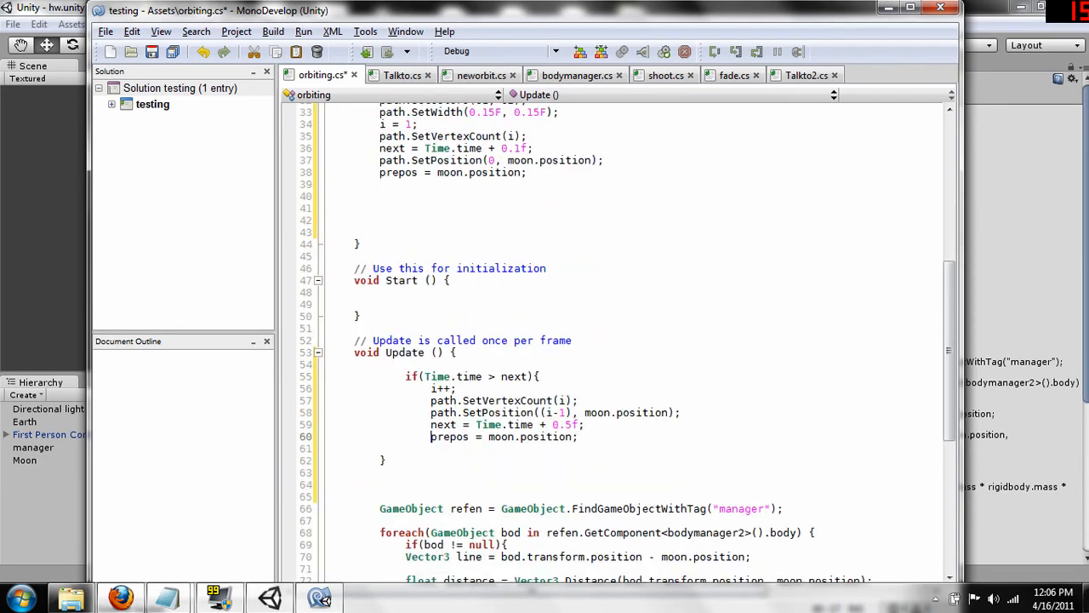
{"action": "scroll", "scroll_direction": "down", "scroll_amount": 3}
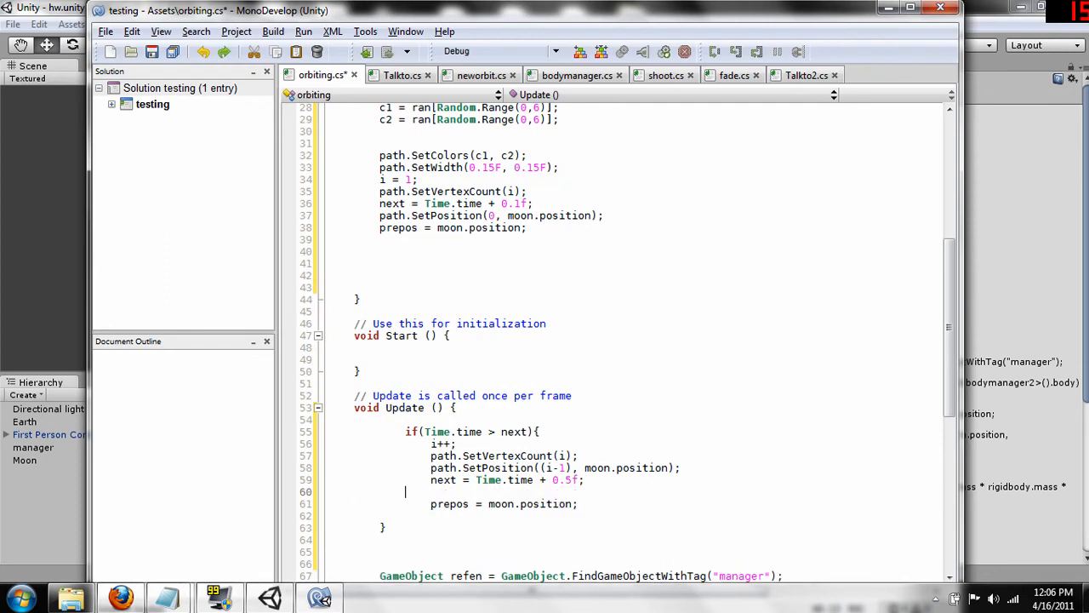
{"action": "scroll", "scroll_direction": "down", "scroll_amount": 3}
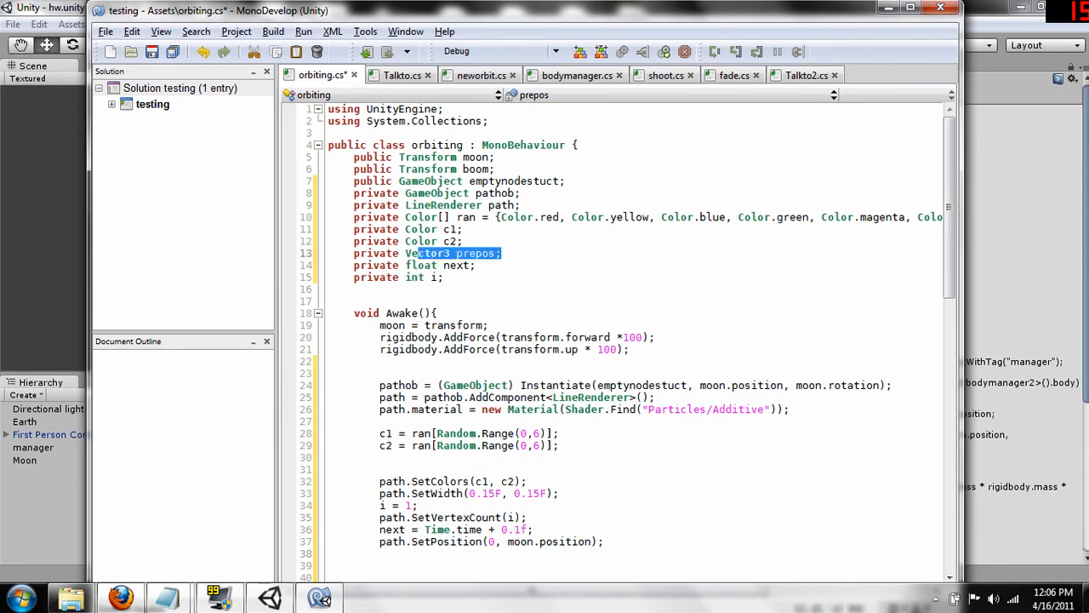
{"action": "key", "text": "Delete"}
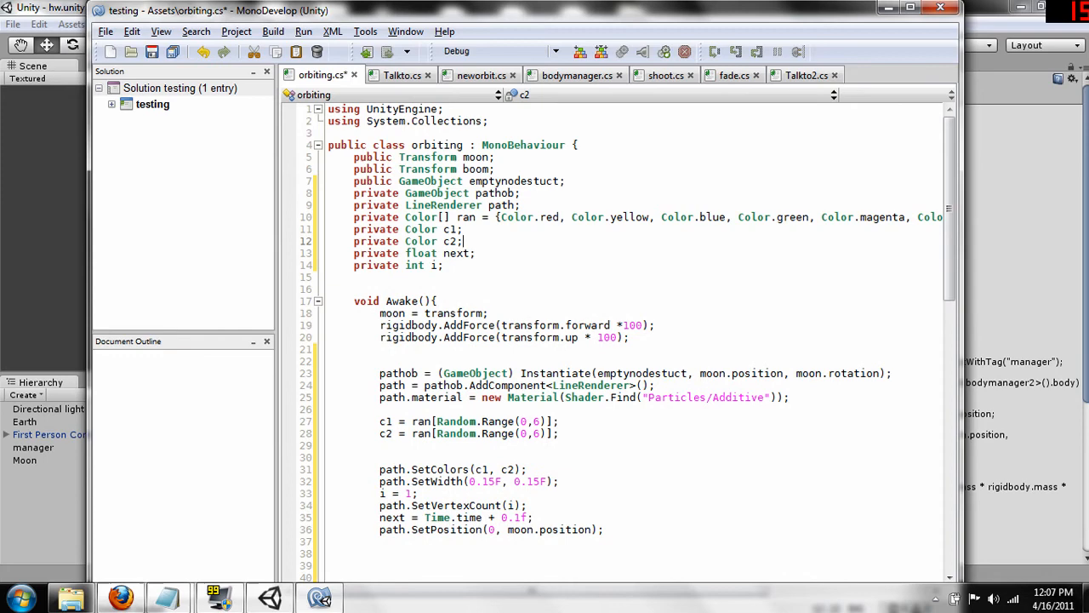
{"action": "mouse_move", "coordinate": [536, 337]}
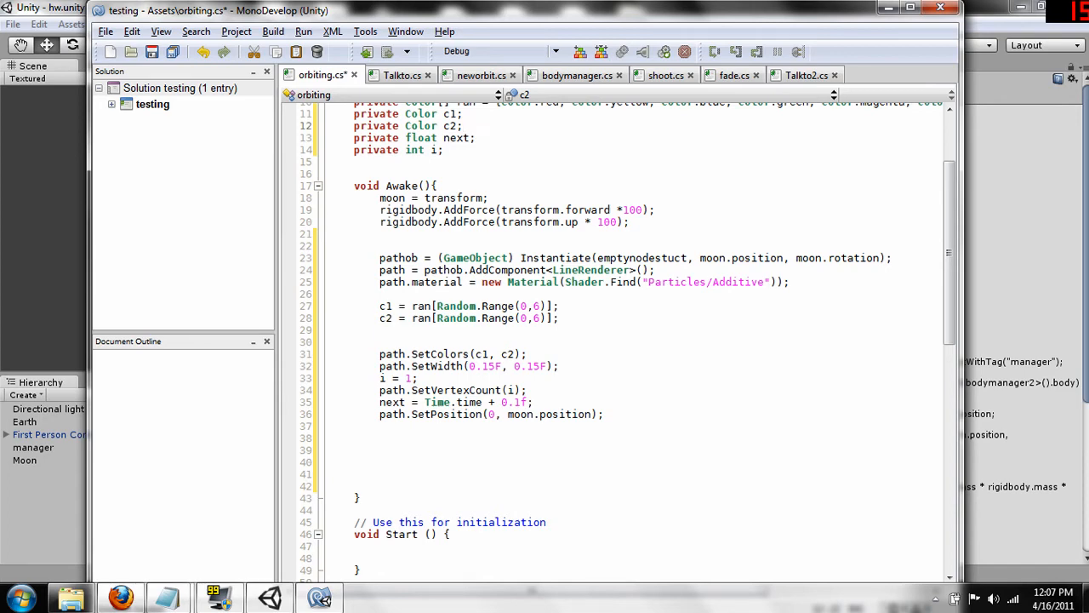
{"action": "scroll", "scroll_direction": "down", "scroll_amount": 3}
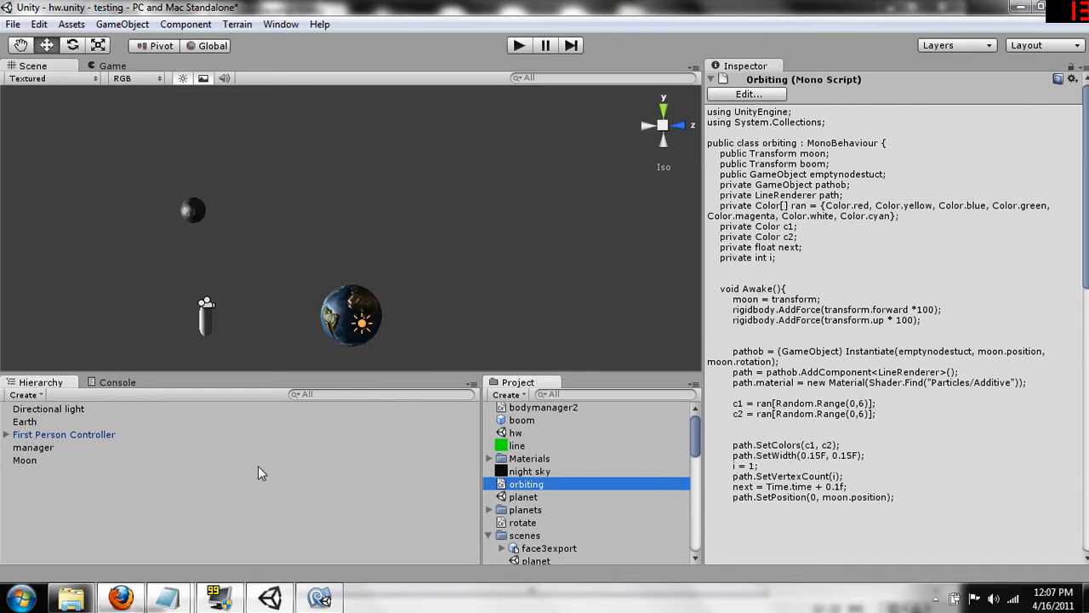
- Check the Moon's Orbiting script Emptynodestuct slot is empty, then add an empty GameObject via Create Empty
{"action": "left_click", "coordinate": [23, 460]}
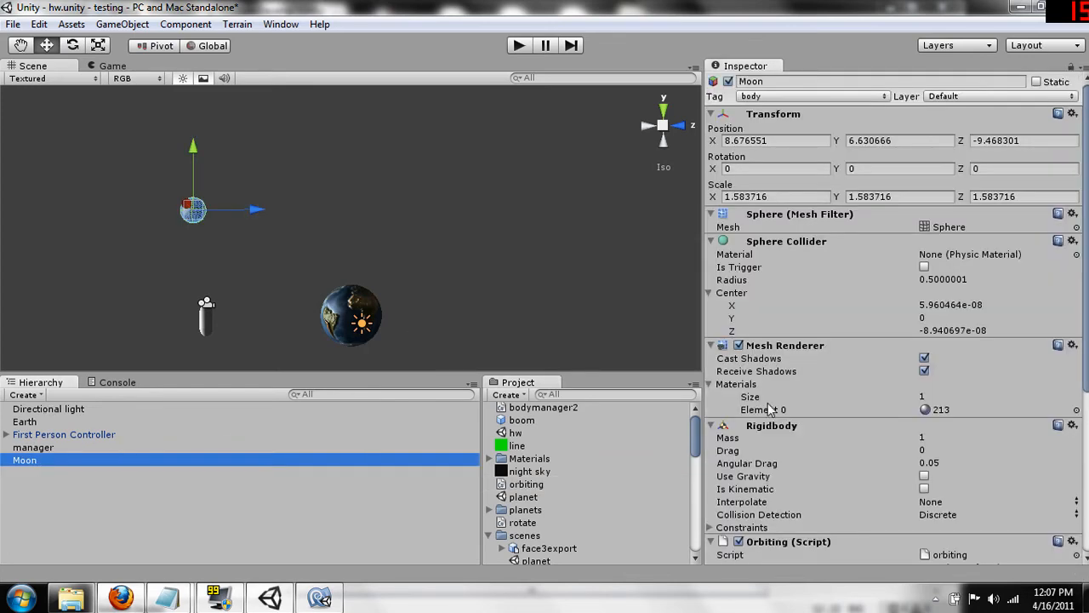
{"action": "scroll", "scroll_direction": "down", "scroll_amount": 3}
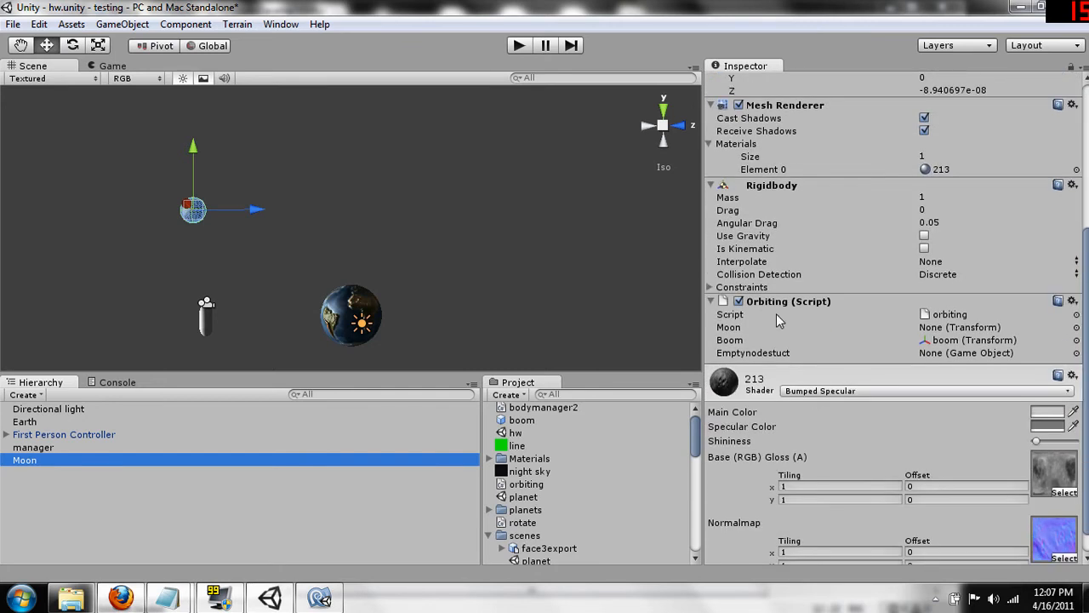
{"action": "mouse_move", "coordinate": [741, 372]}
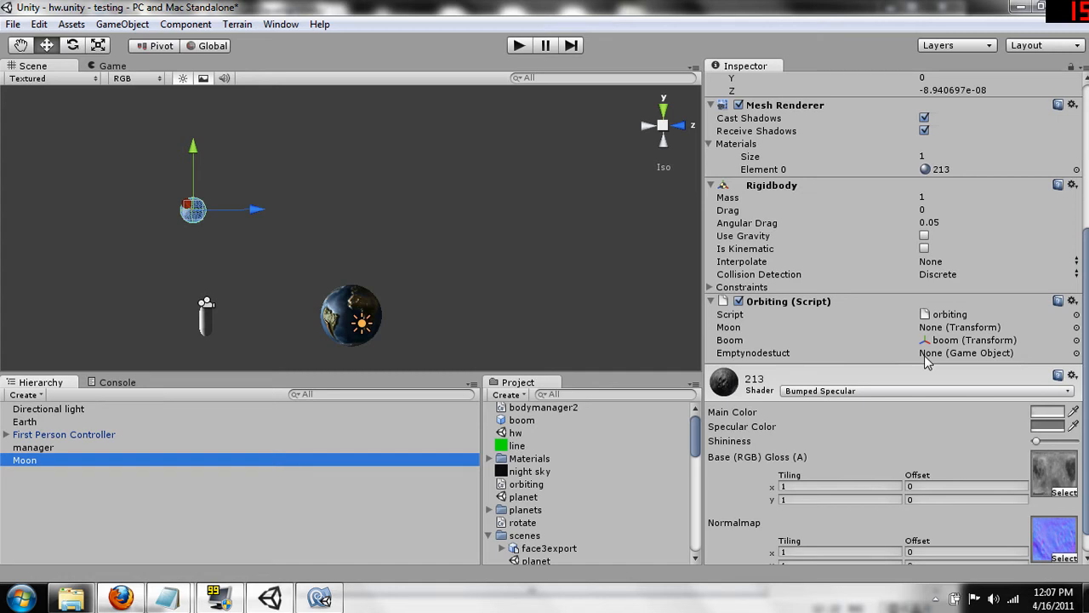
{"action": "mouse_move", "coordinate": [800, 372]}
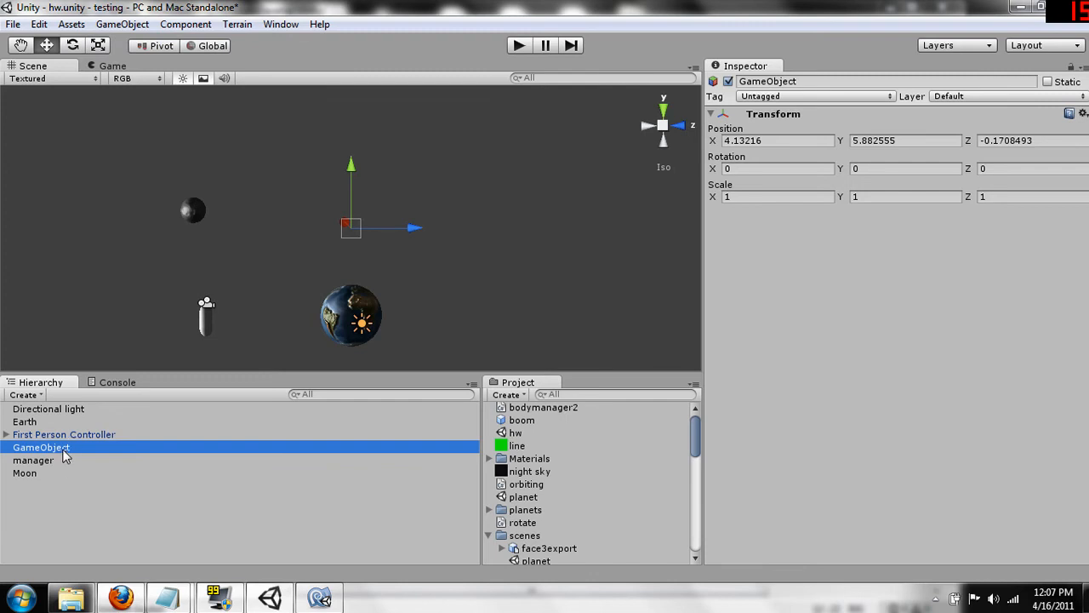
{"action": "right_click", "coordinate": [529, 458]}
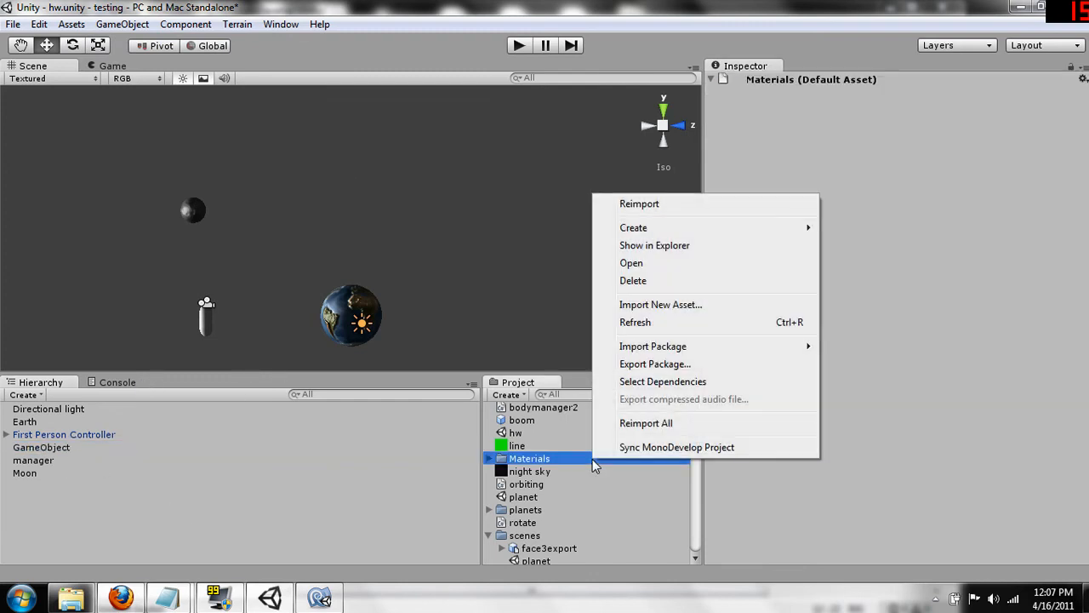
- Create a C# script named fade in the hw folder and open it in MonoDevelop
{"action": "left_click", "coordinate": [560, 435]}
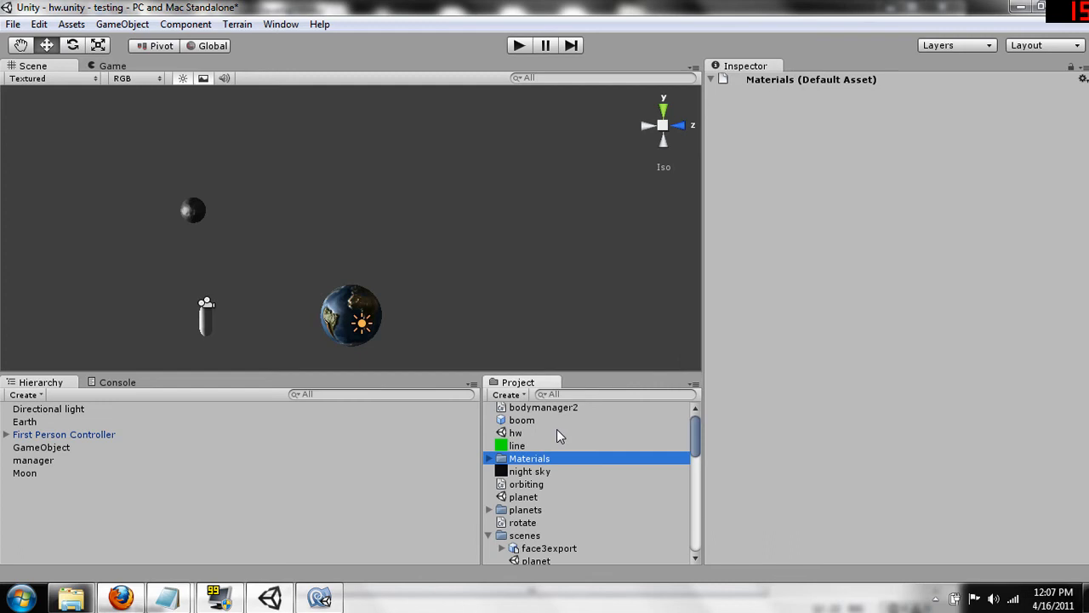
{"action": "right_click", "coordinate": [514, 432]}
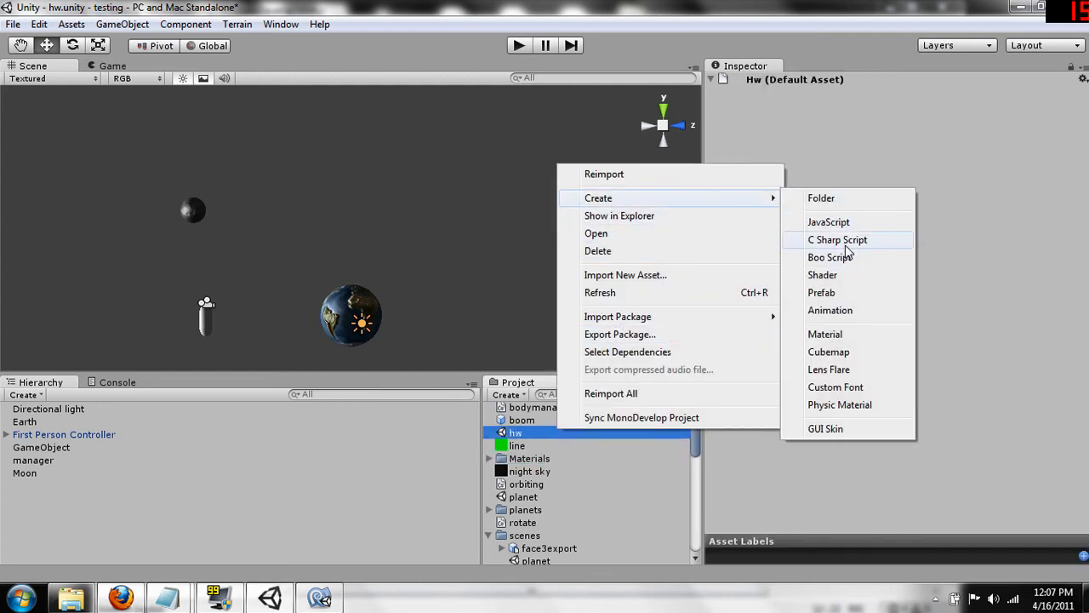
{"action": "left_click", "coordinate": [838, 239]}
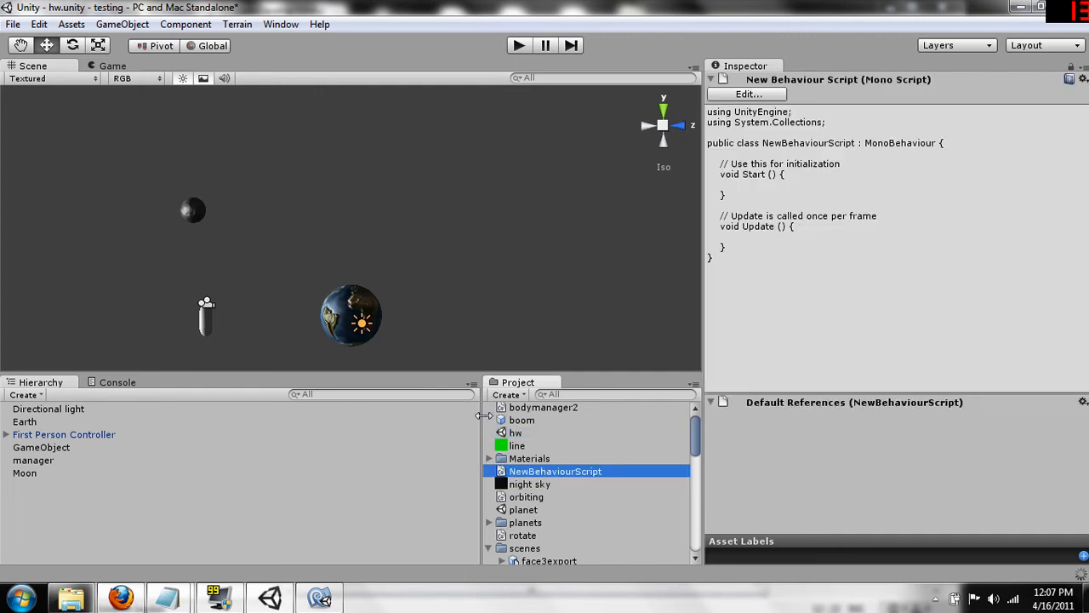
{"action": "mouse_move", "coordinate": [582, 476]}
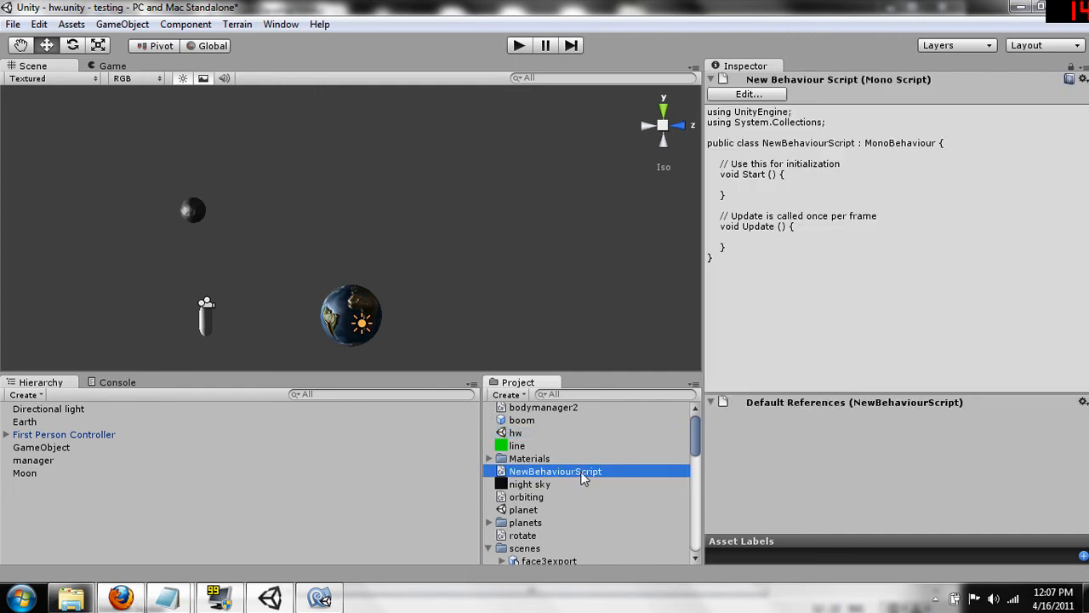
{"action": "type", "text": "fade"}
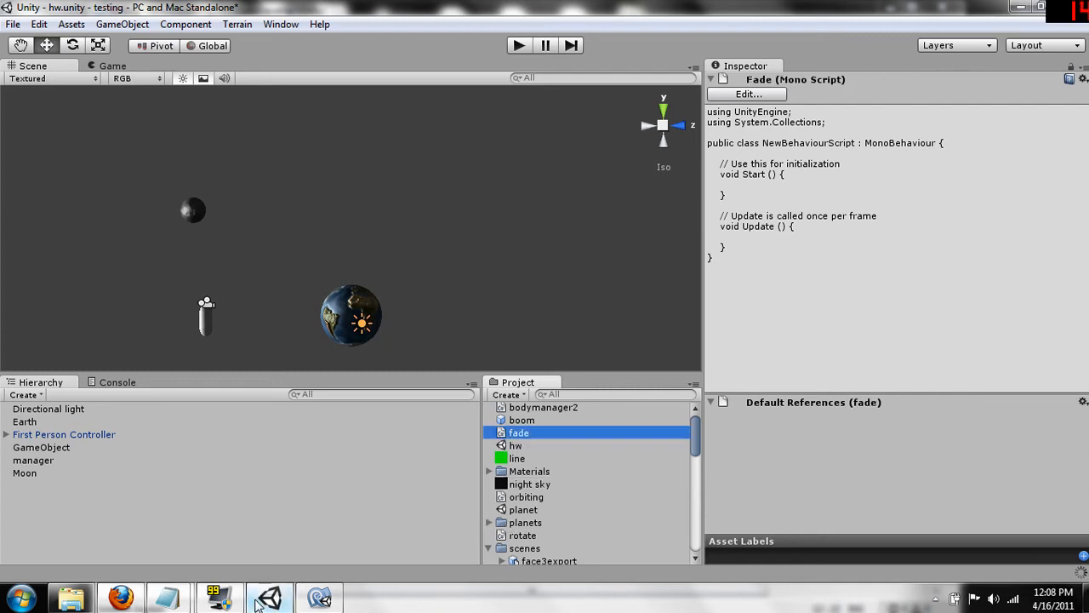
{"action": "left_click", "coordinate": [24, 473]}
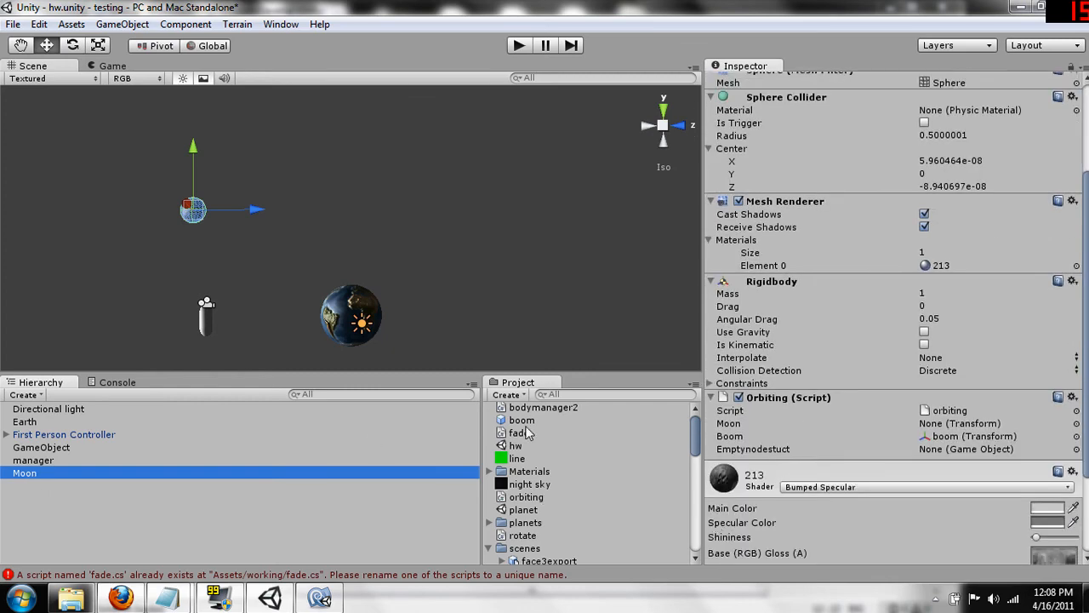
{"action": "left_click", "coordinate": [518, 432]}
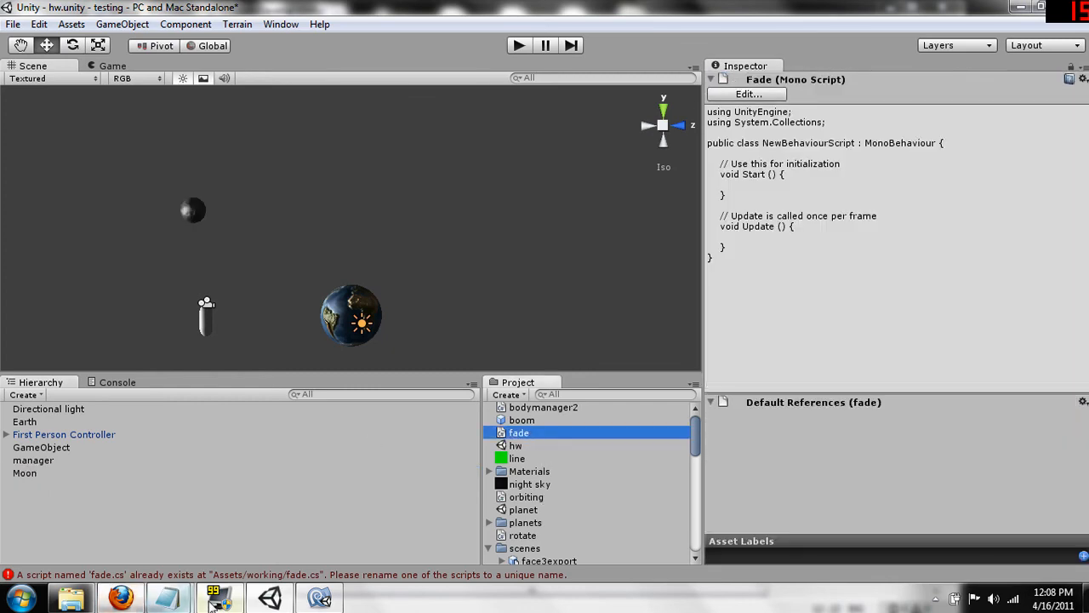
{"action": "mouse_move", "coordinate": [320, 598]}
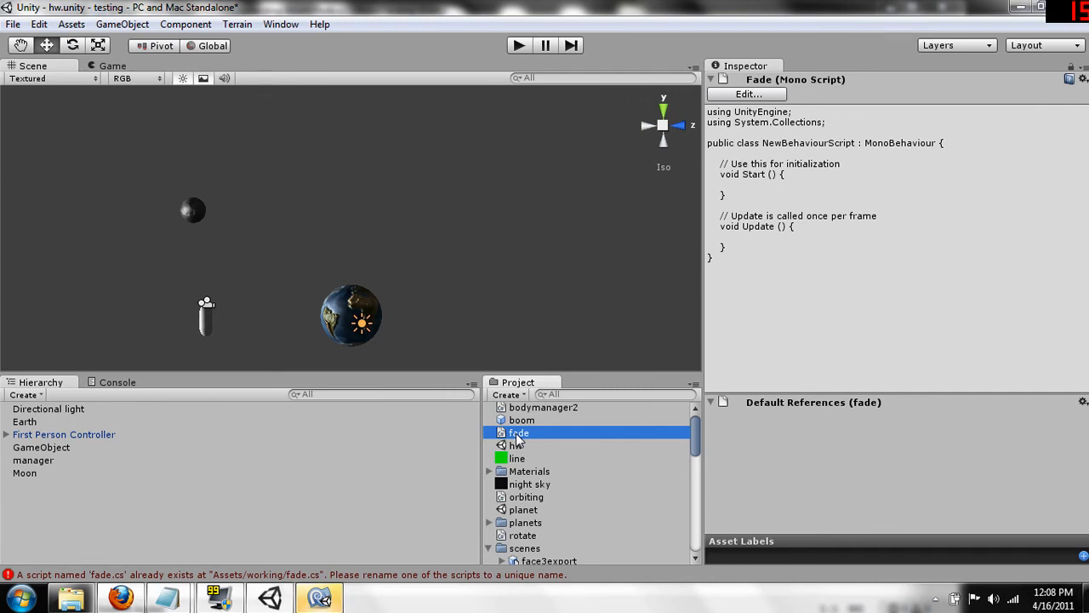
{"action": "double_click", "coordinate": [517, 433]}
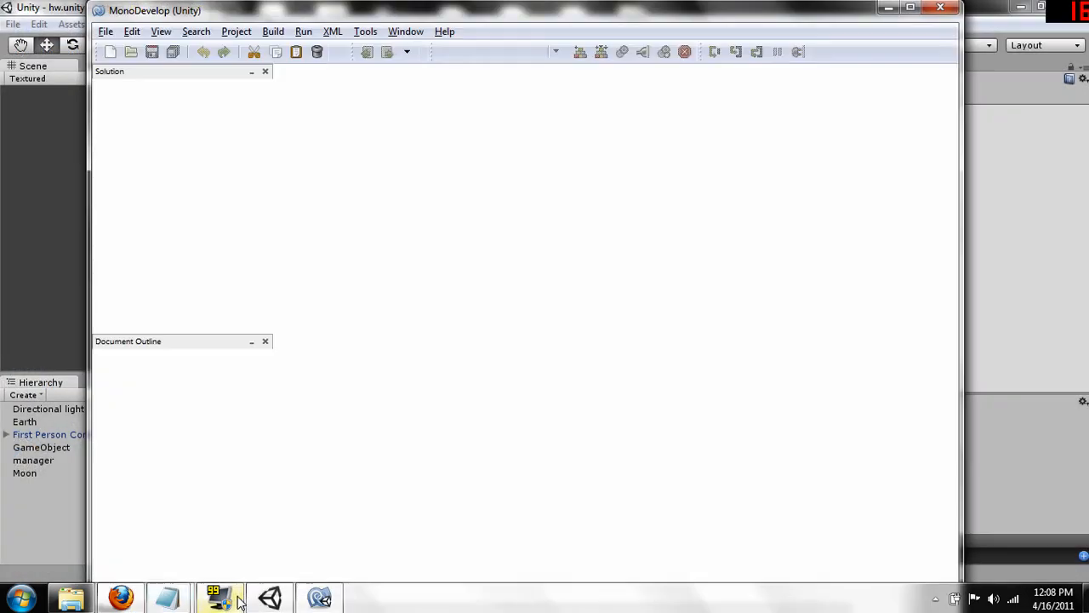
- Copy the fade class from Notepad into fade2.cs so Update dims both colours' alpha and destroys the object when transparent
{"action": "left_click", "coordinate": [221, 596]}
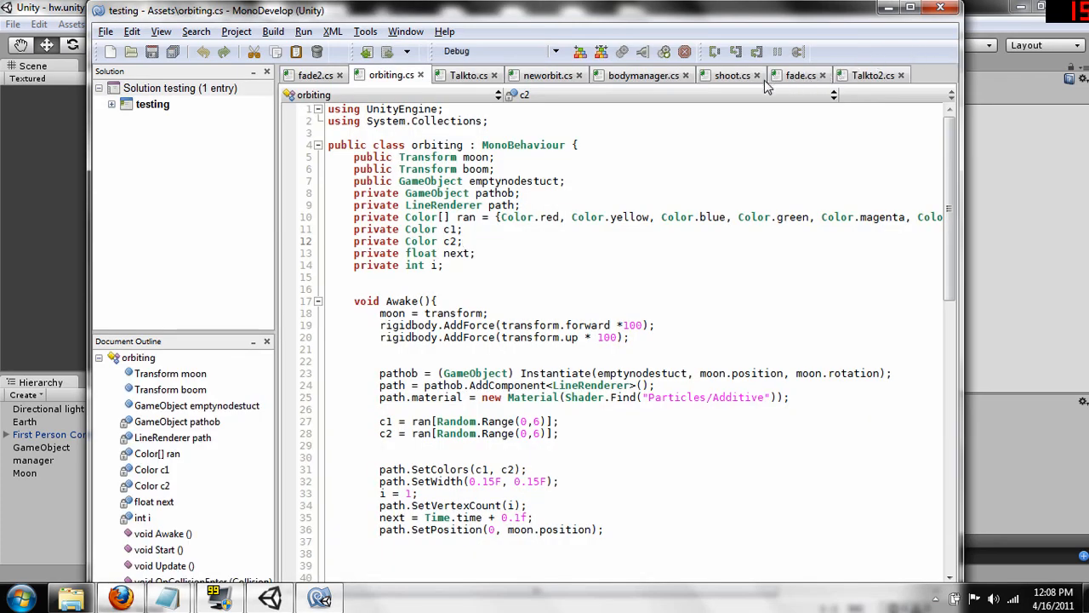
{"action": "left_click", "coordinate": [316, 75]}
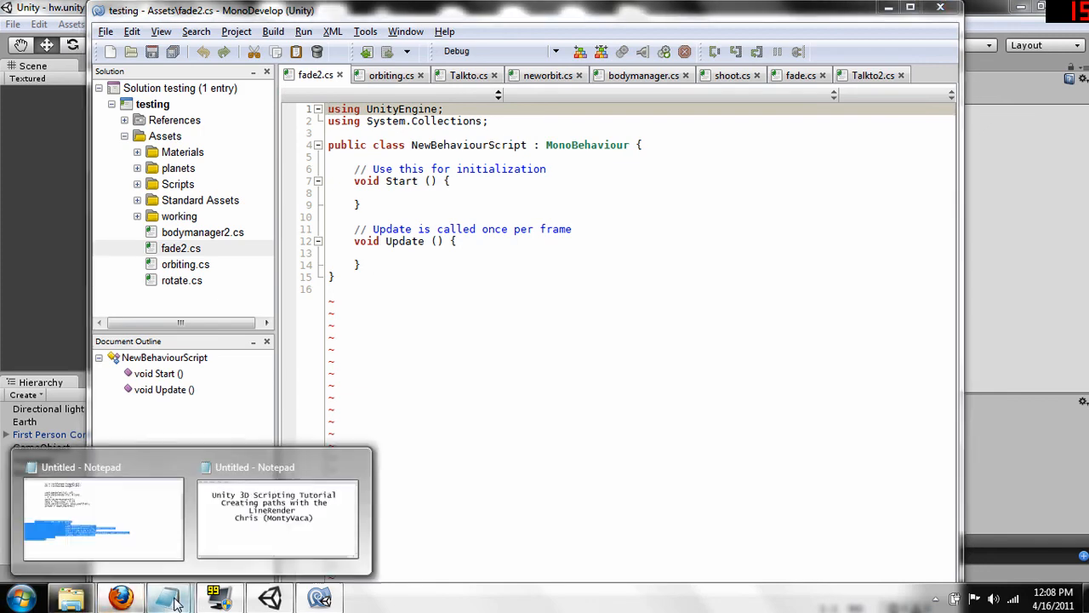
{"action": "left_click", "coordinate": [102, 519]}
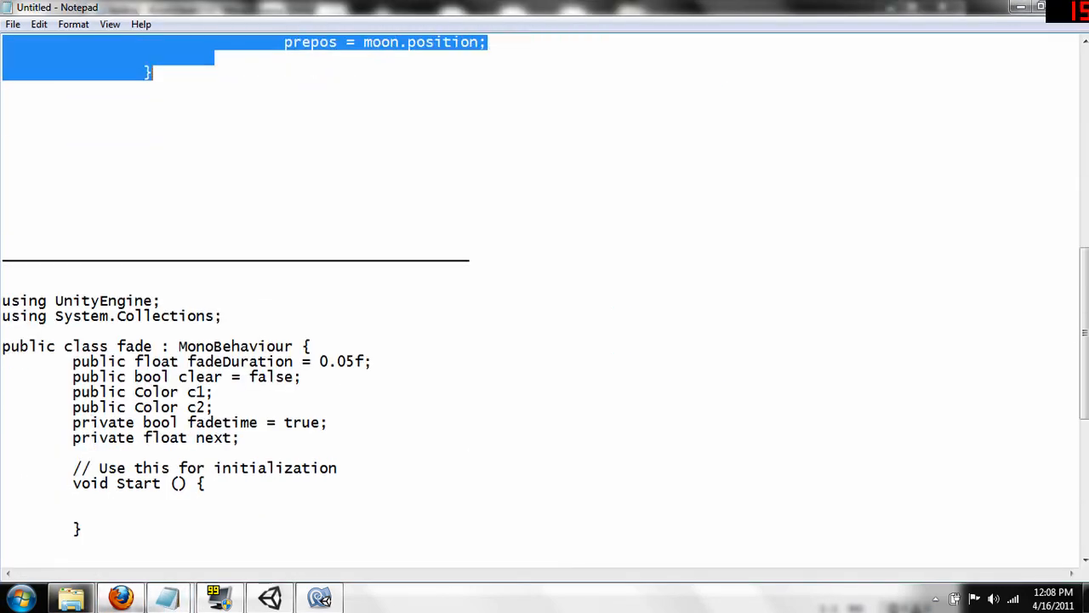
{"action": "scroll", "scroll_direction": "down", "scroll_amount": 3}
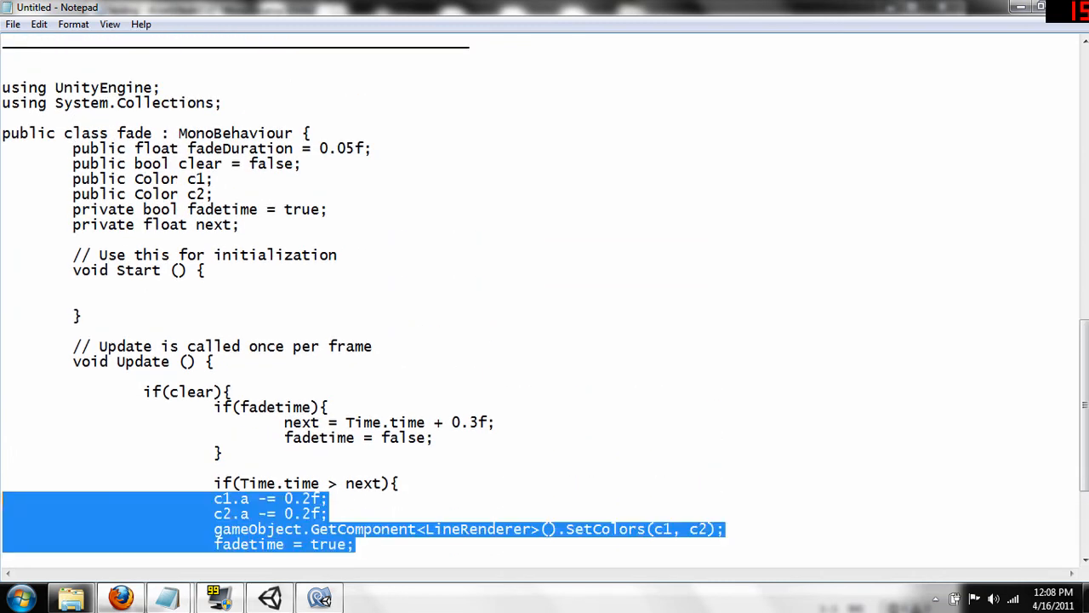
{"action": "key", "text": "ctrl+a"}
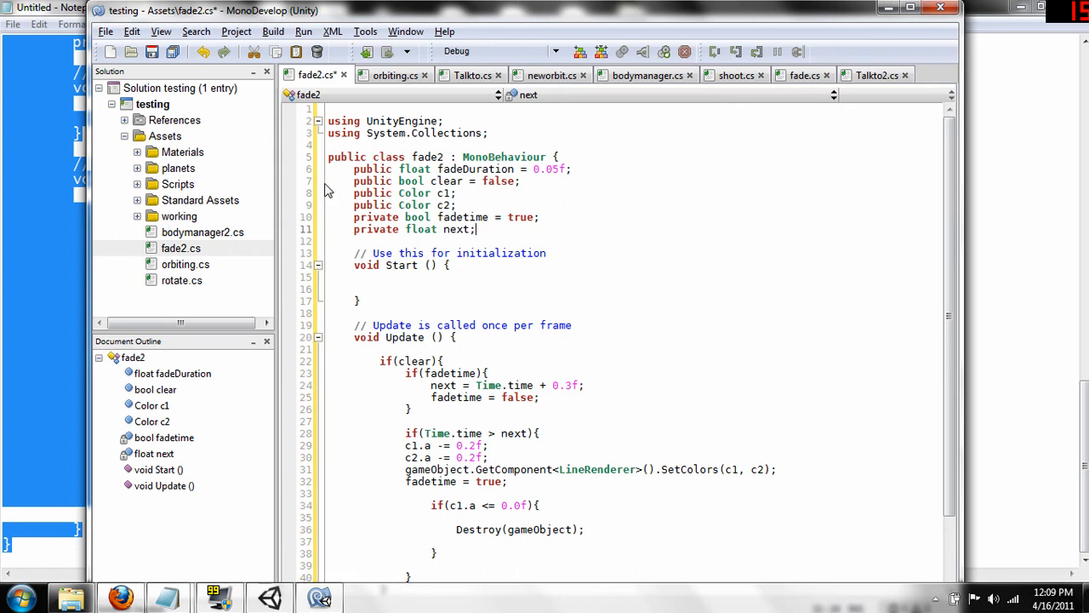
{"action": "mouse_move", "coordinate": [329, 189]}
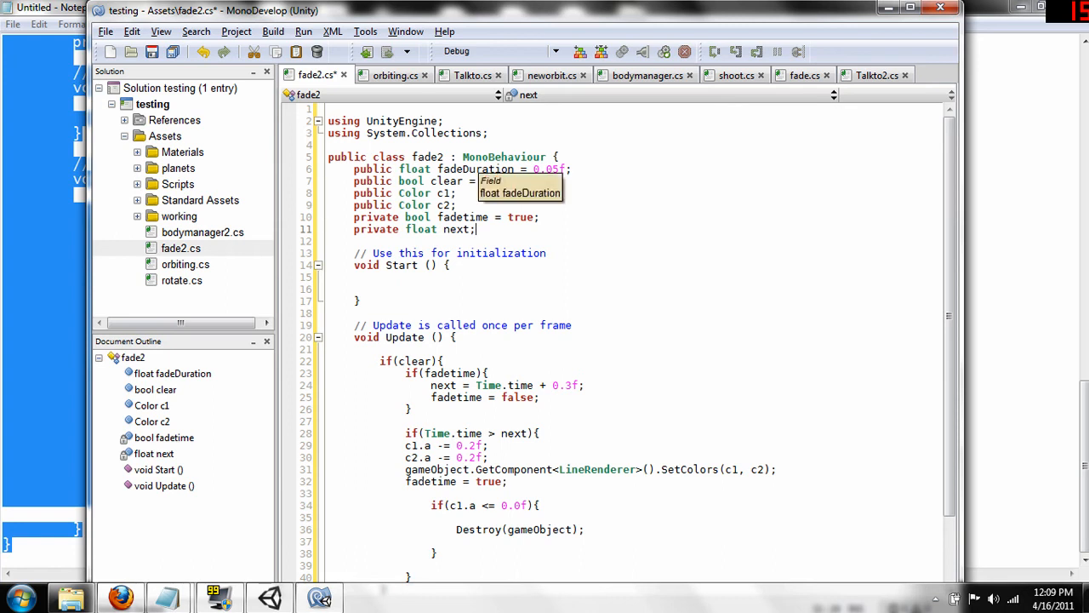
{"action": "type", "text": "false;"}
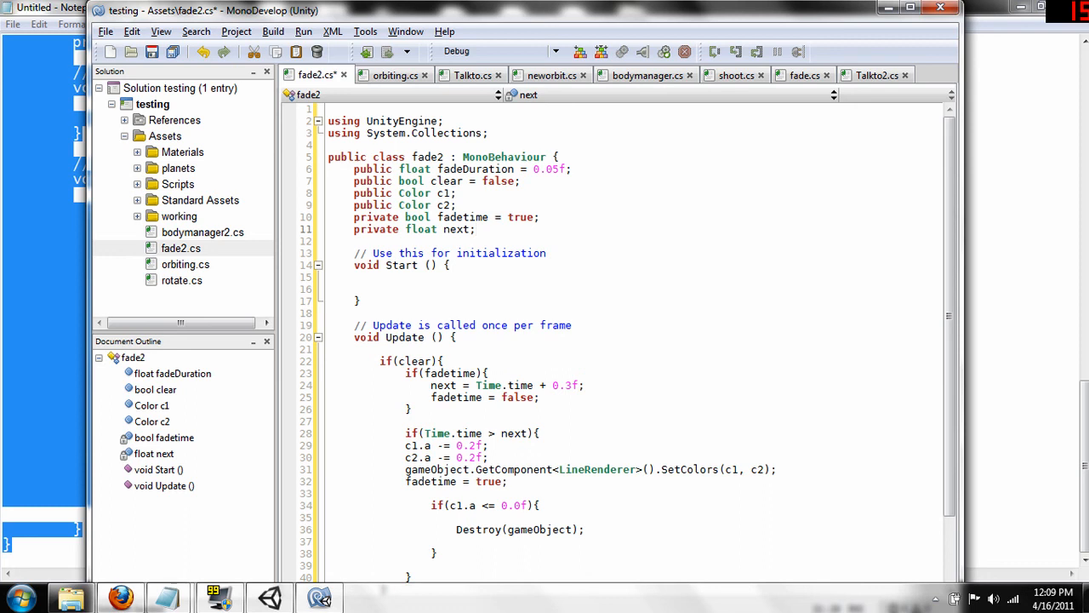
{"action": "left_click", "coordinate": [449, 180]}
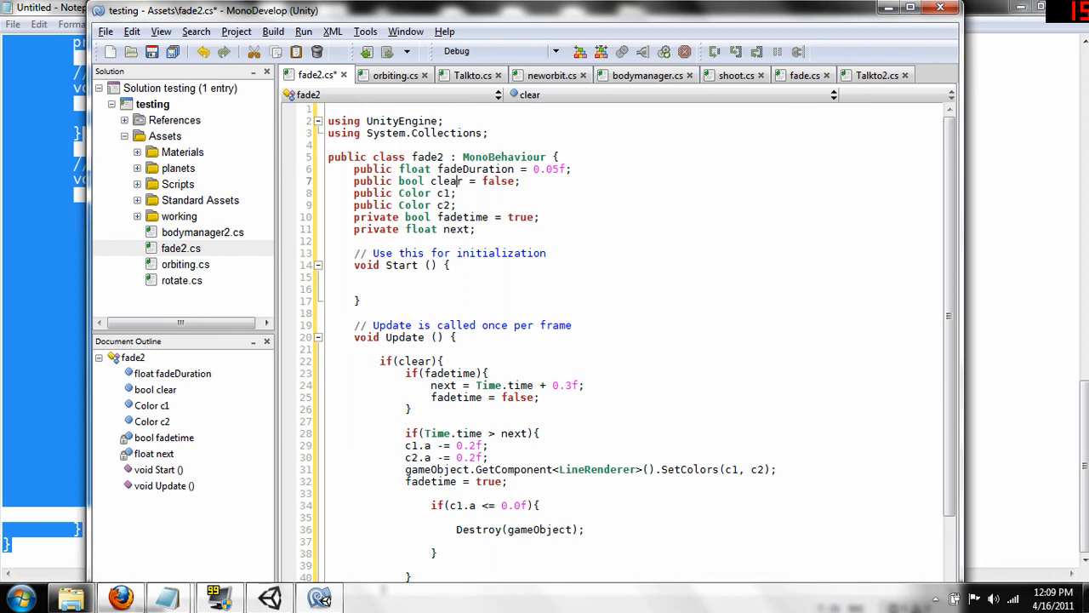